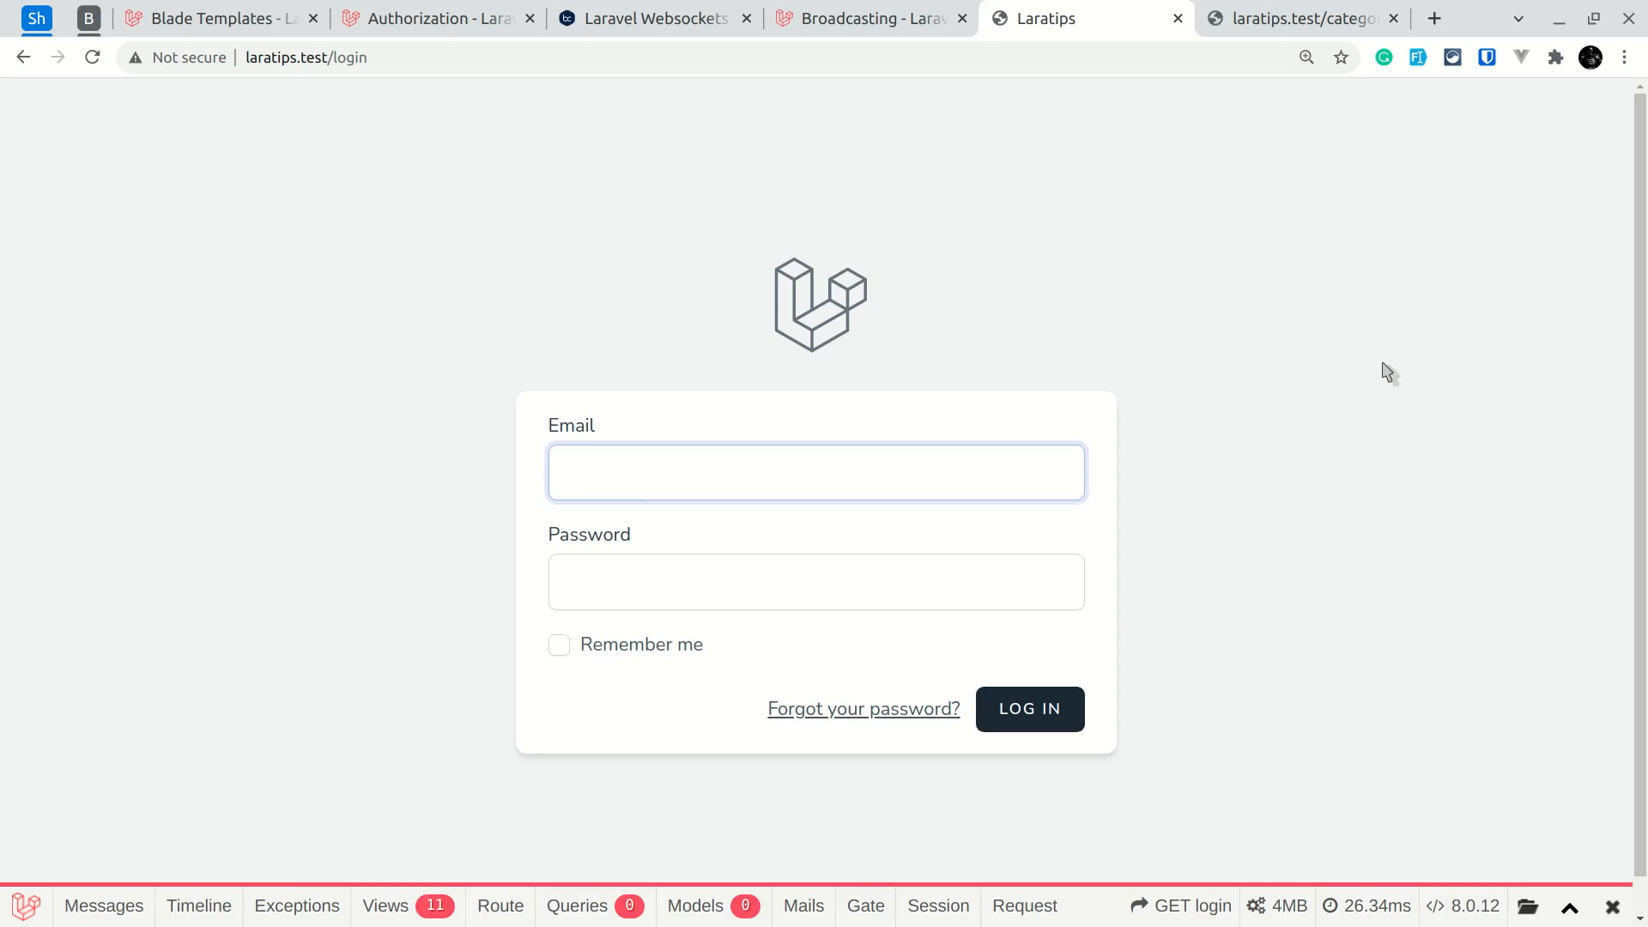
Select the credentials array passed to Auth::attempt in the login code.
click(816, 472)
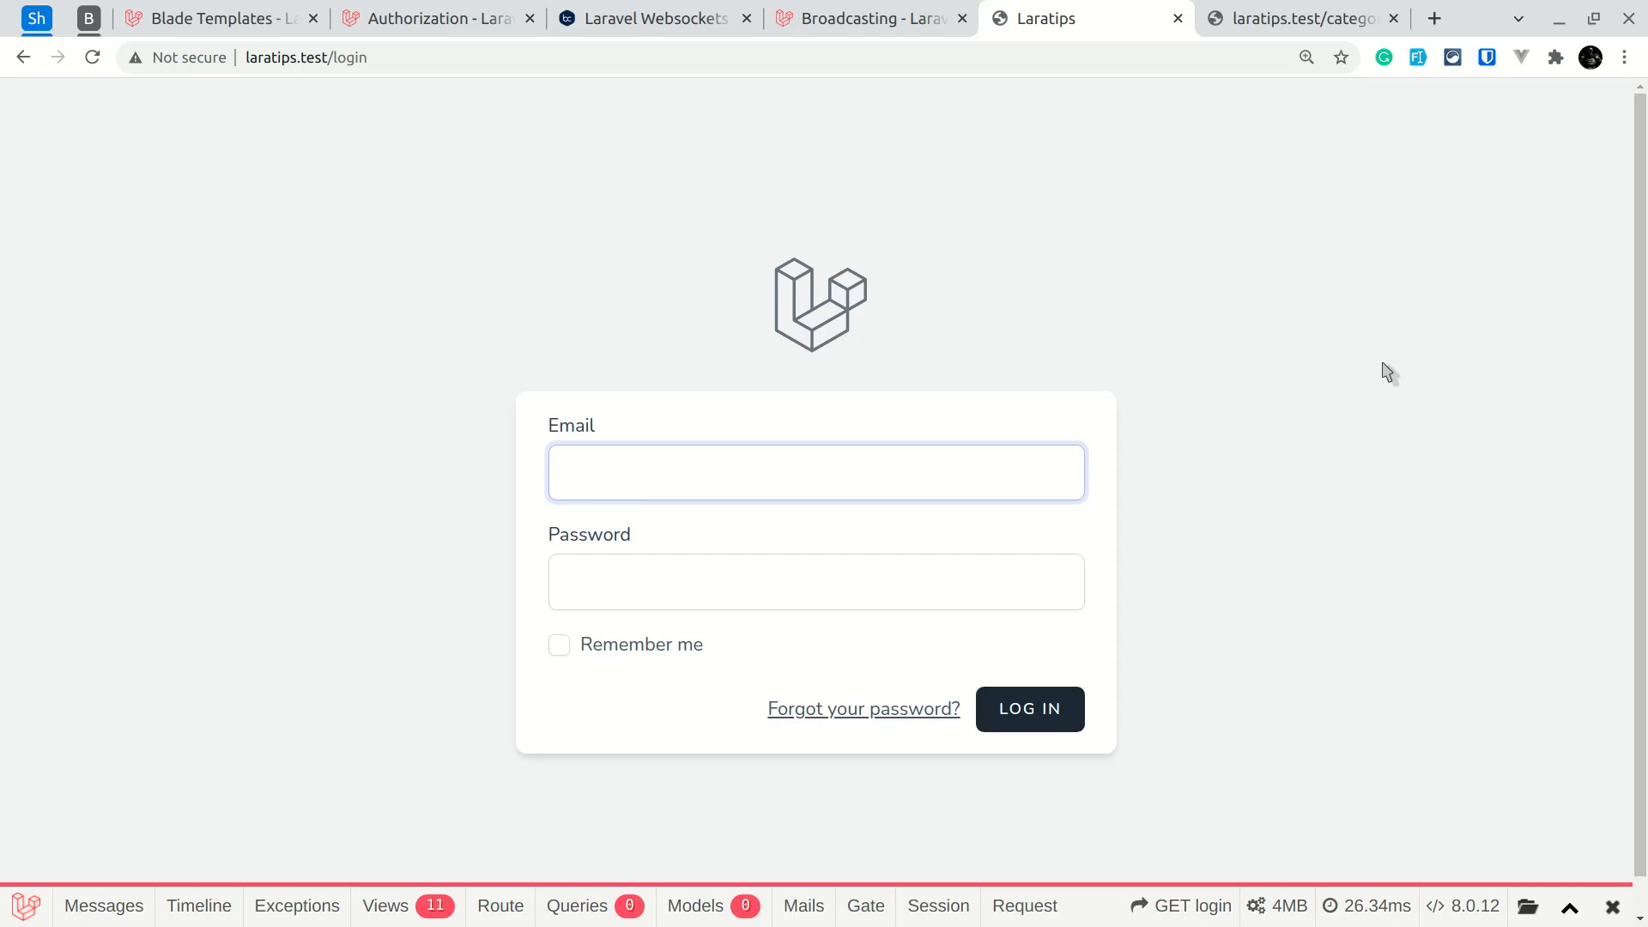
click(816, 472)
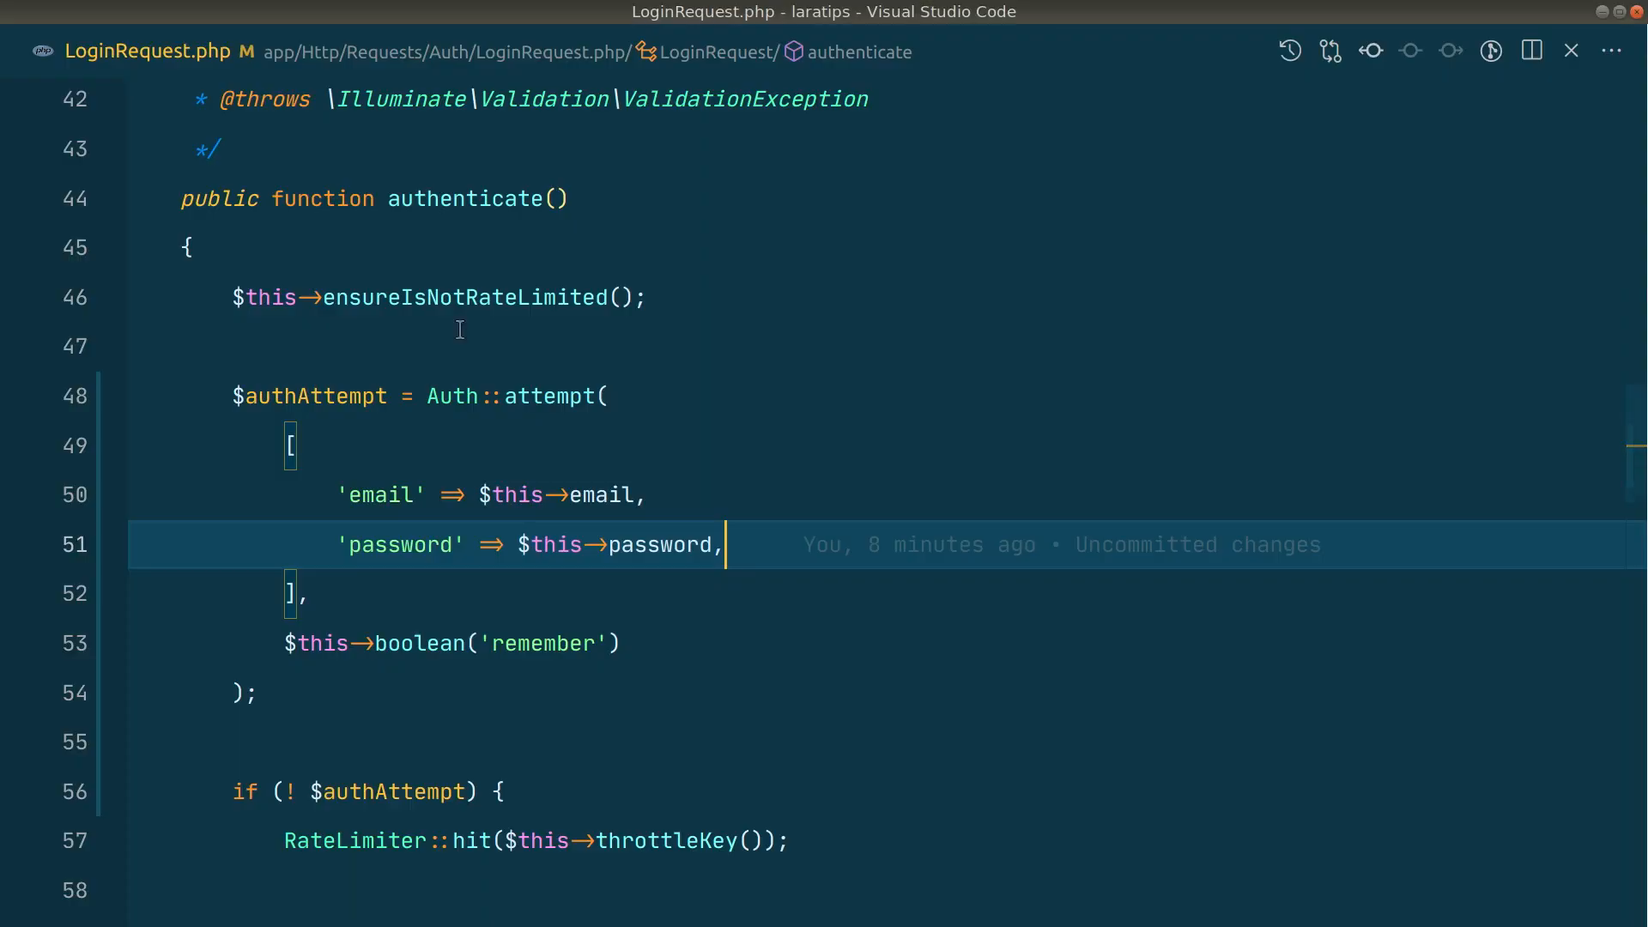
drag(608, 396, 311, 594)
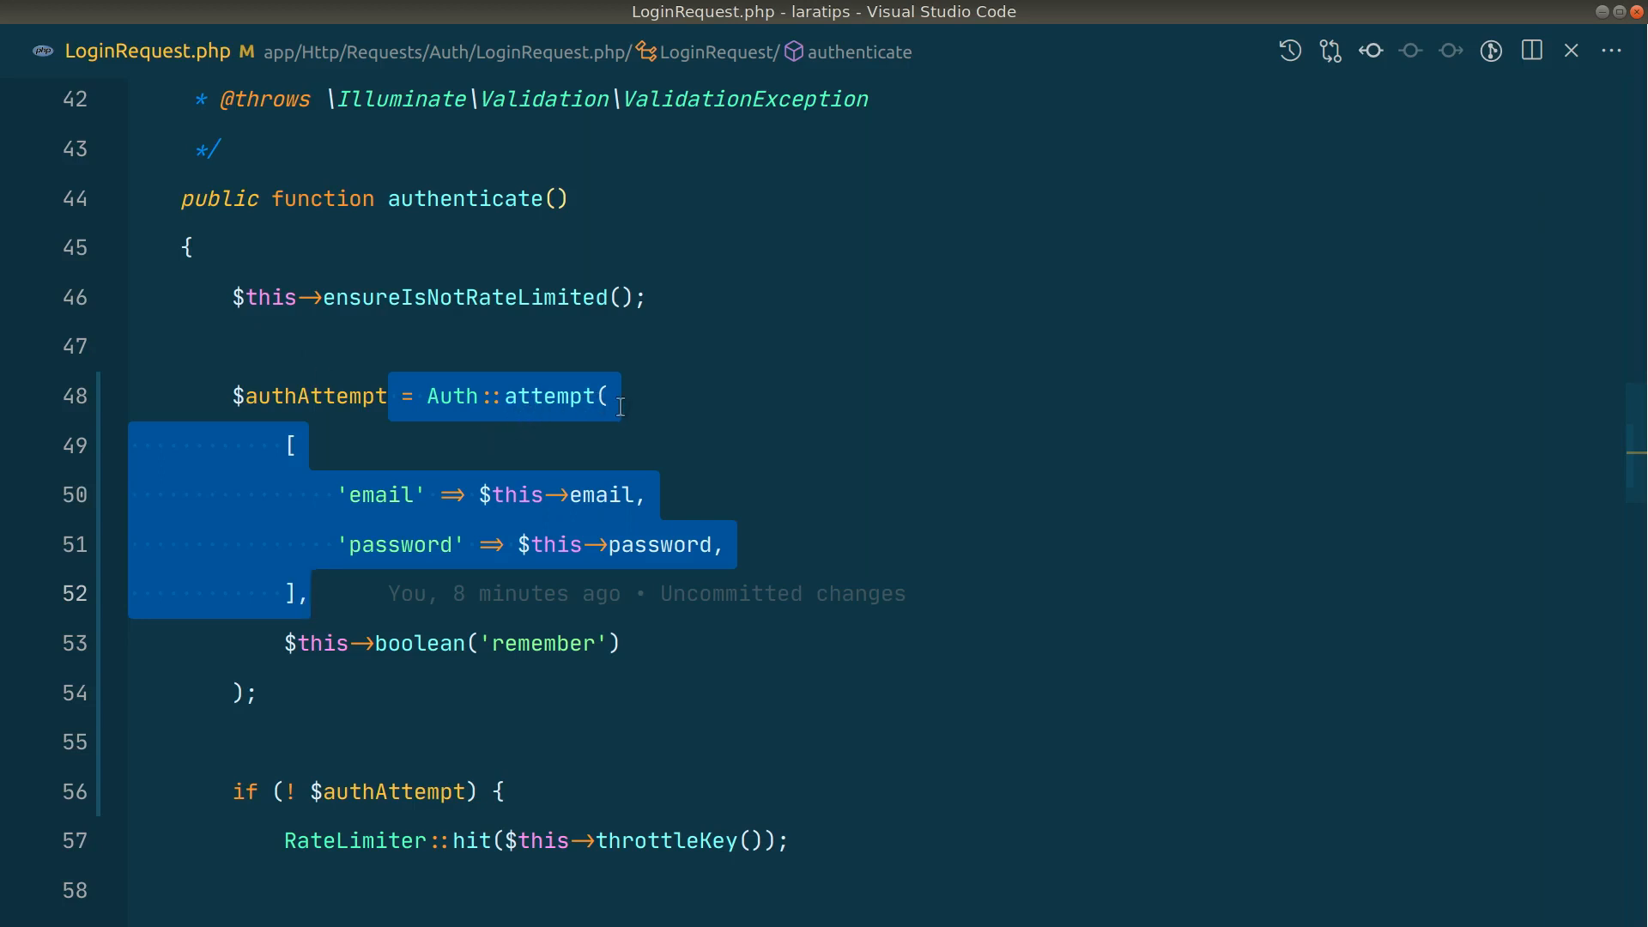
click(308, 594)
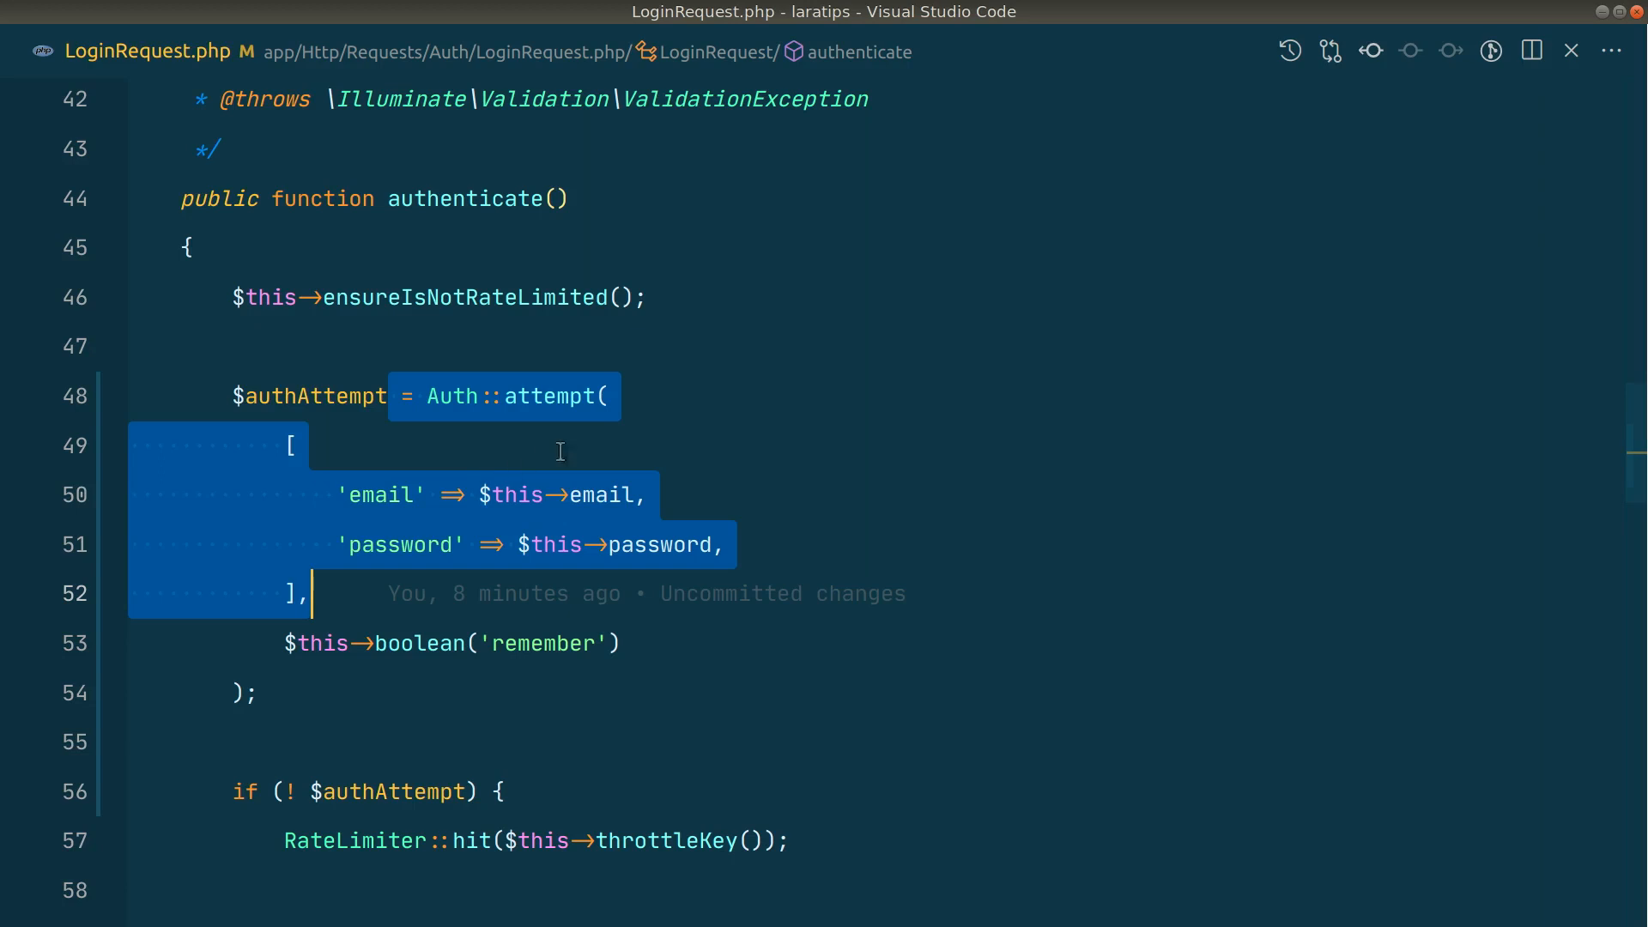
mouse_move(762, 530)
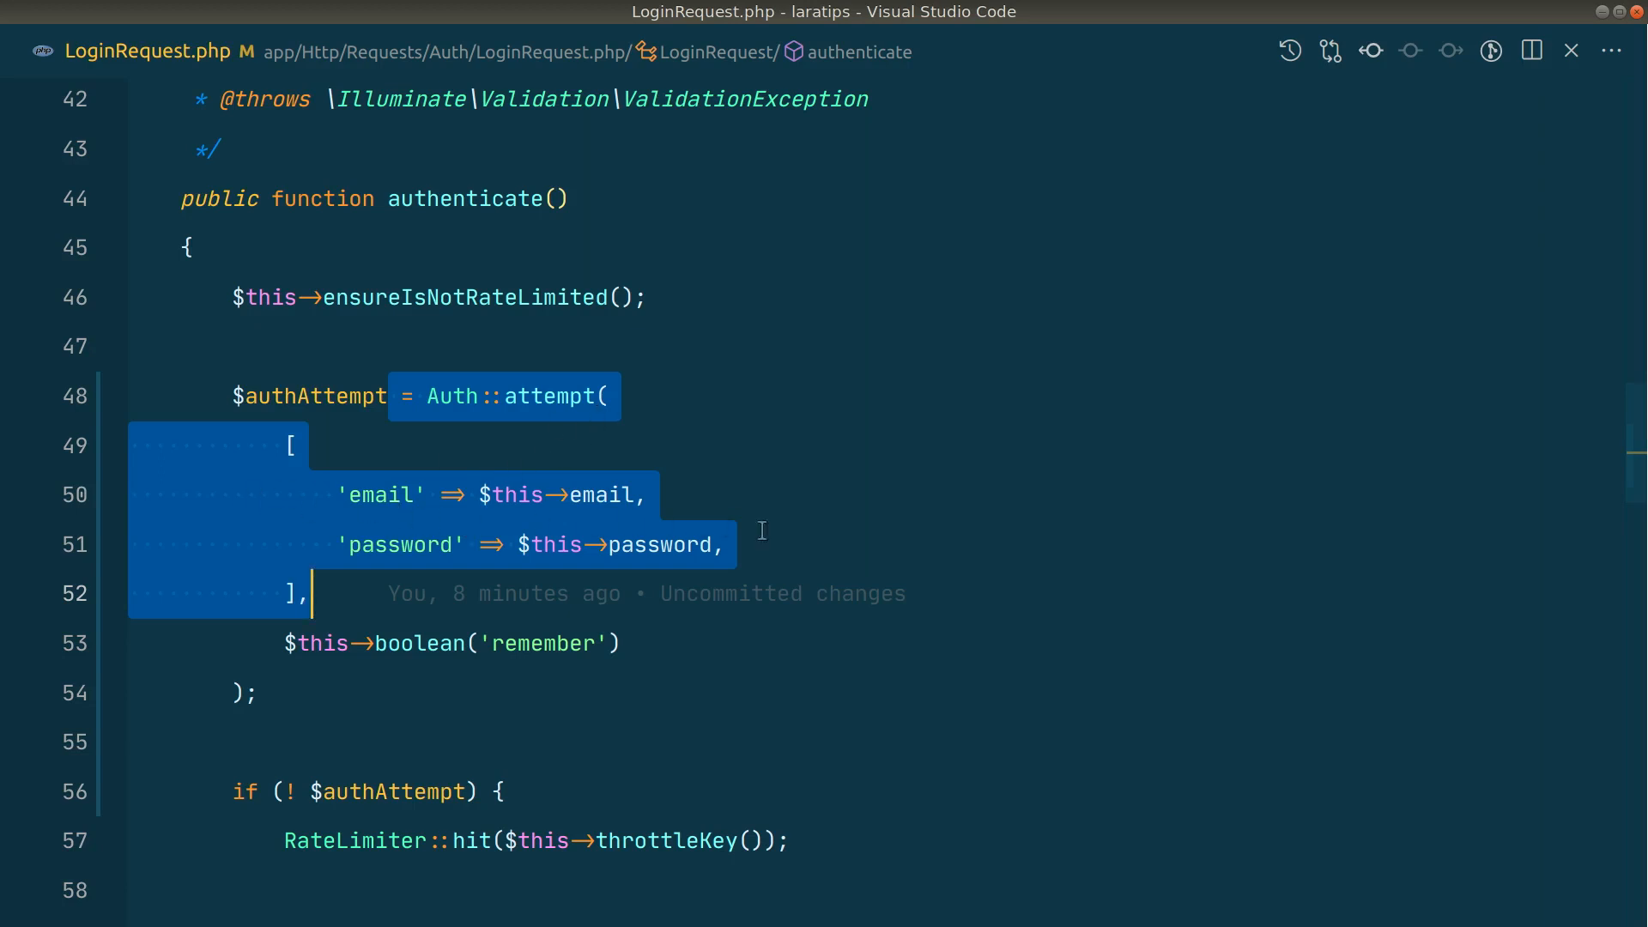
Show DBeaver's users query results and inspect the users' emails and verification dates.
click(723, 544)
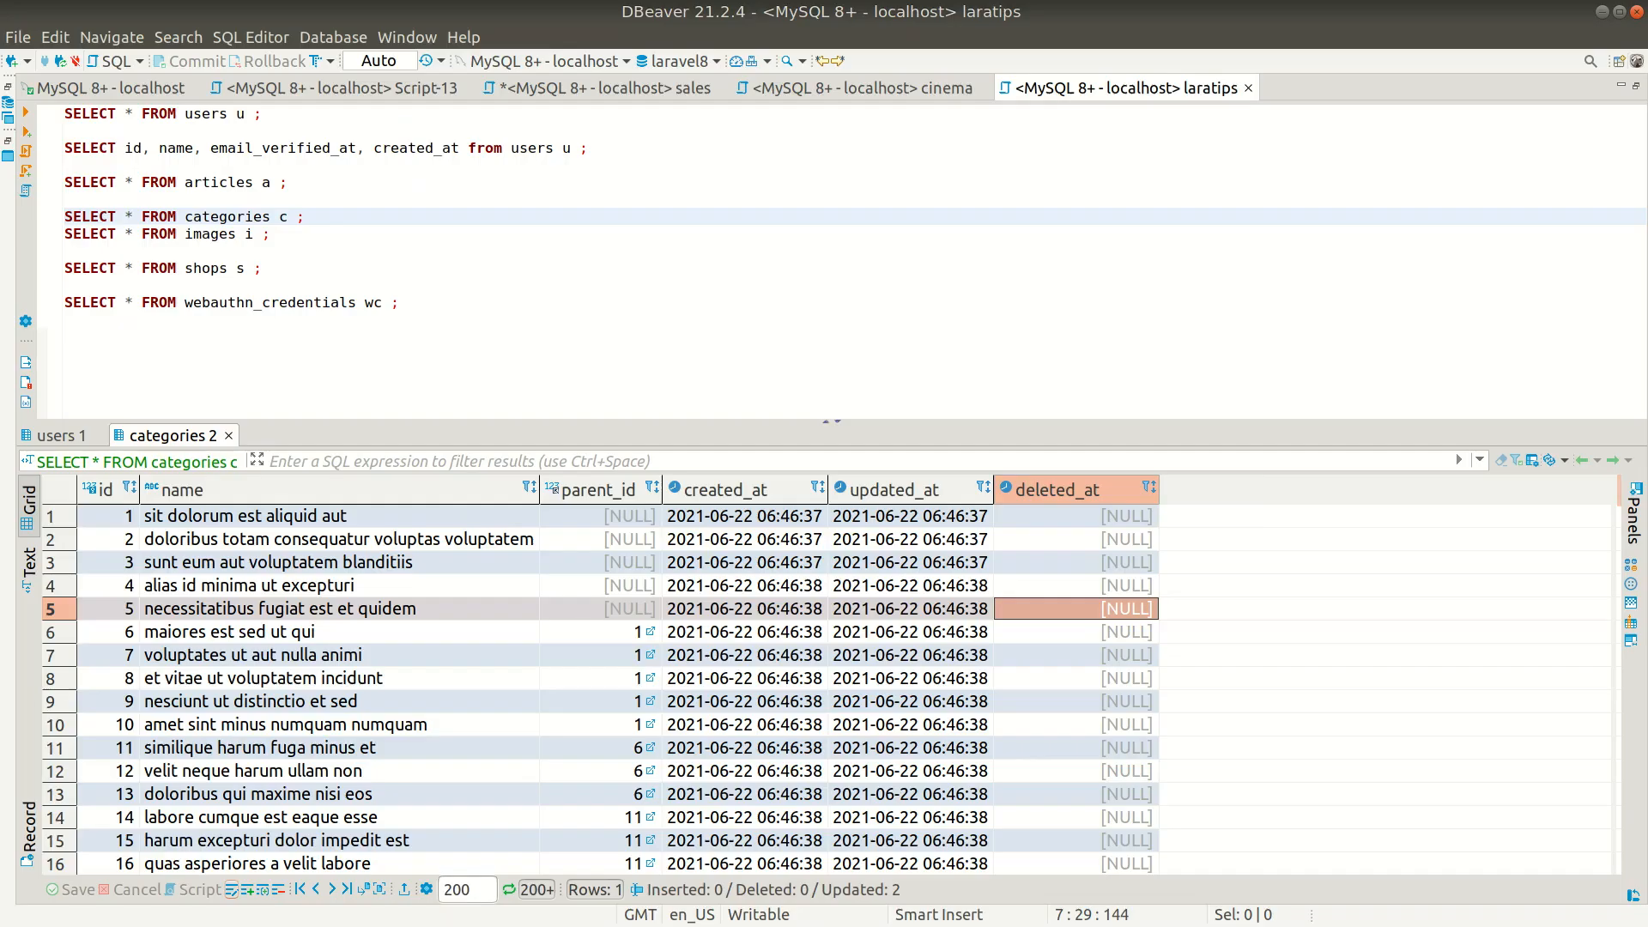
click(55, 435)
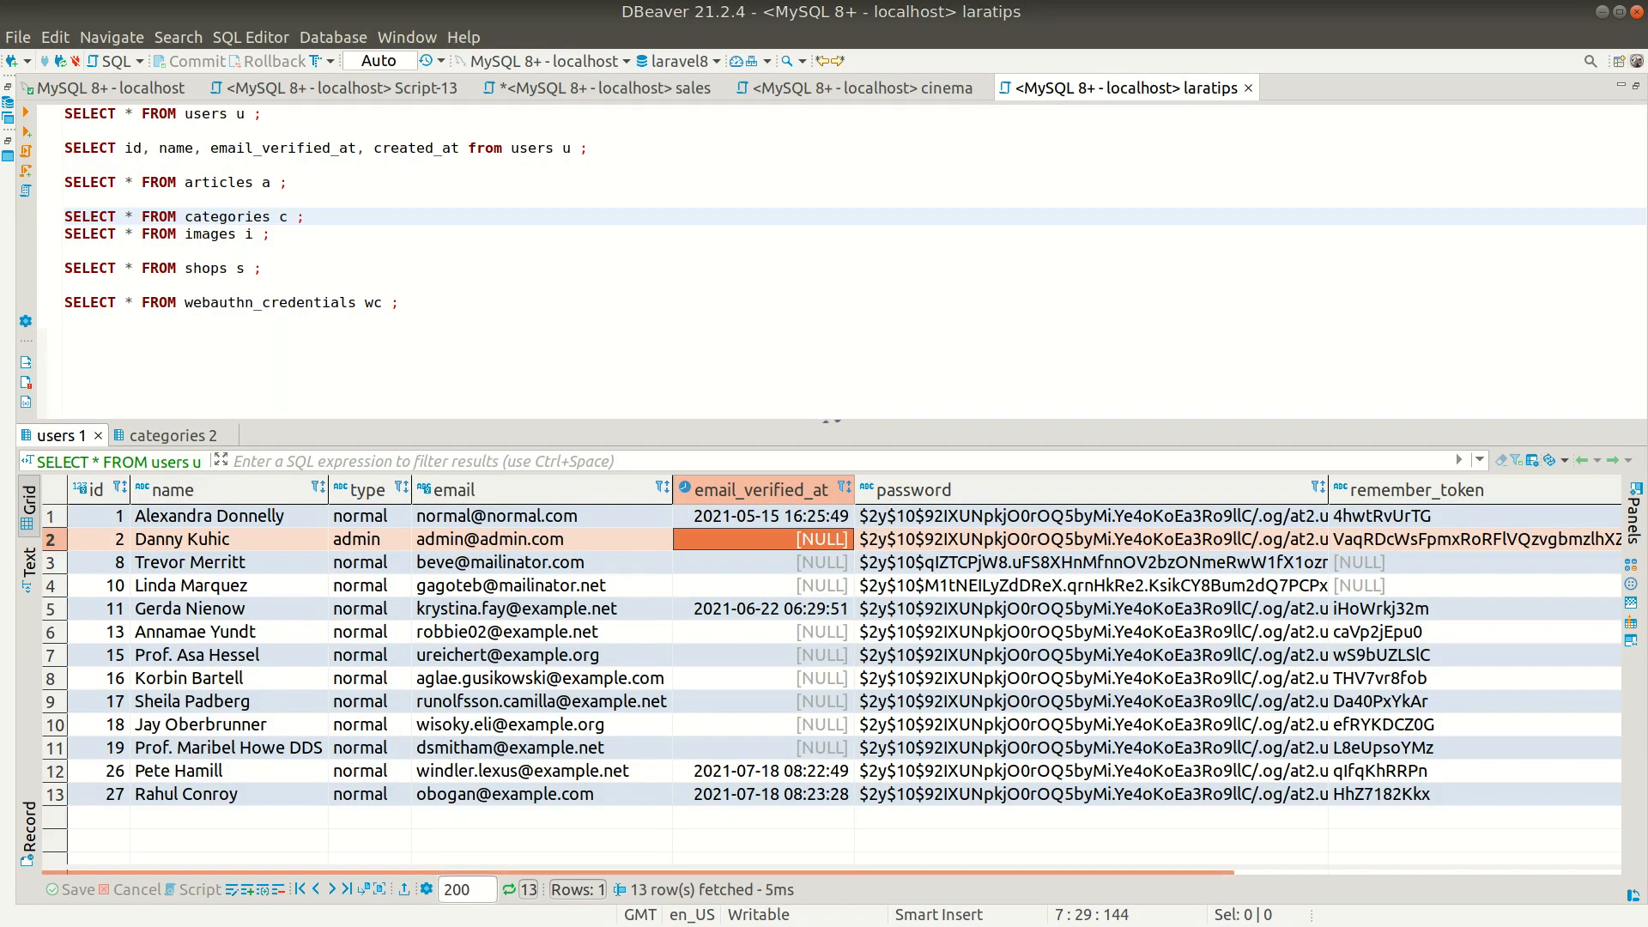
click(541, 515)
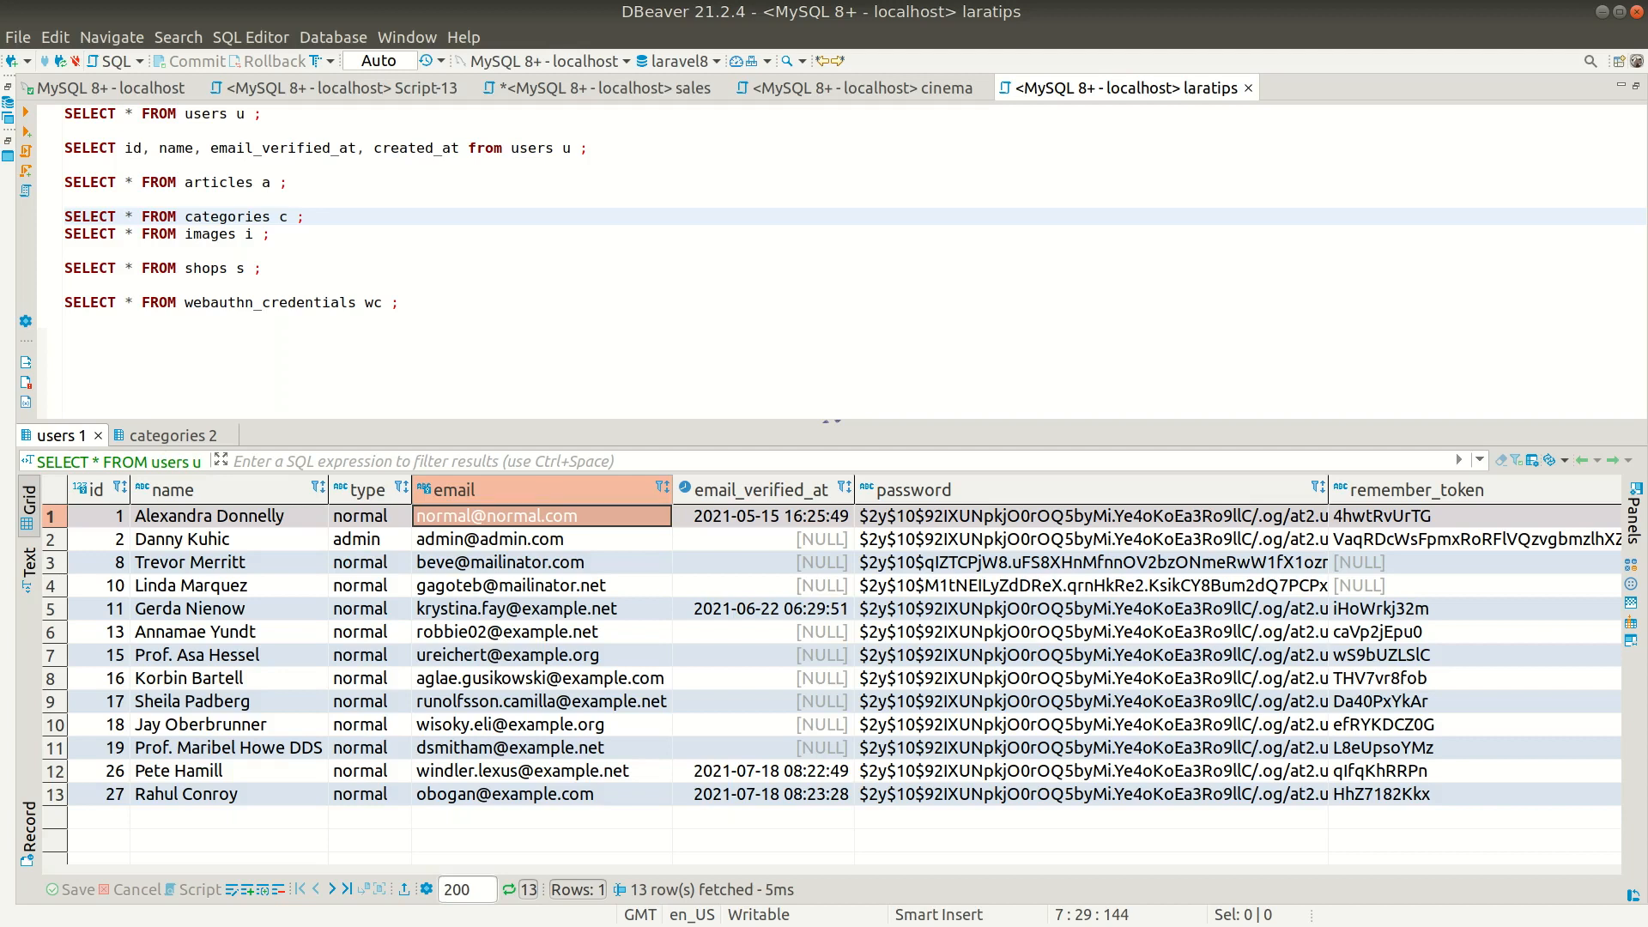
mouse_move(1439, 216)
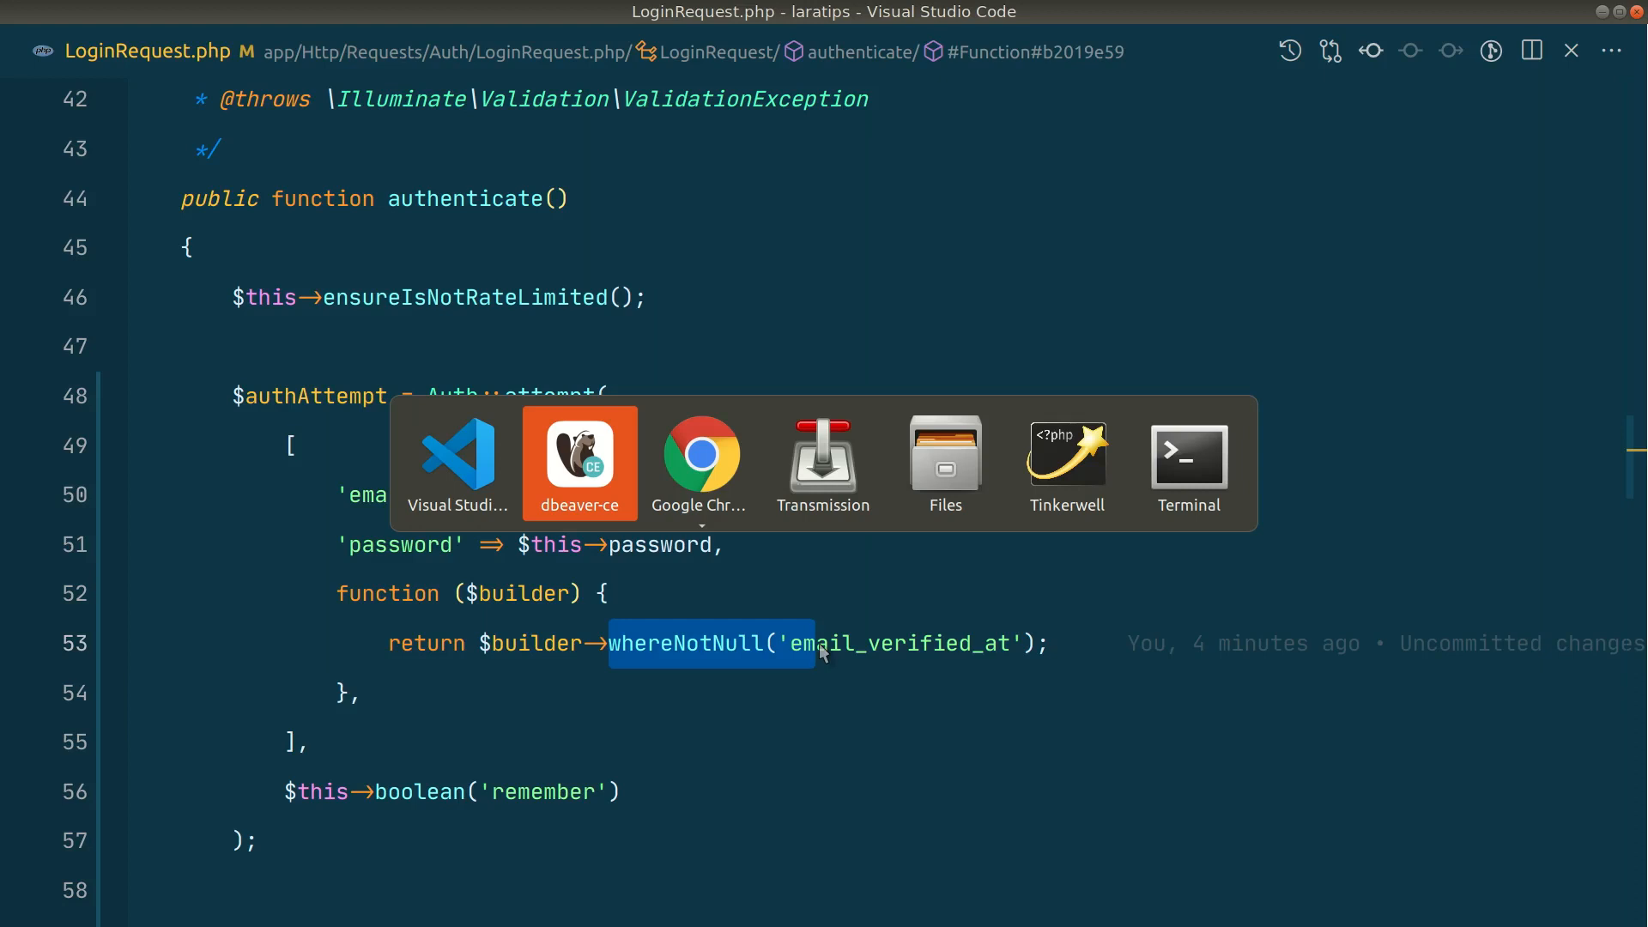
Switch from VS Code to Chrome to test the email-verified login closure.
click(578, 463)
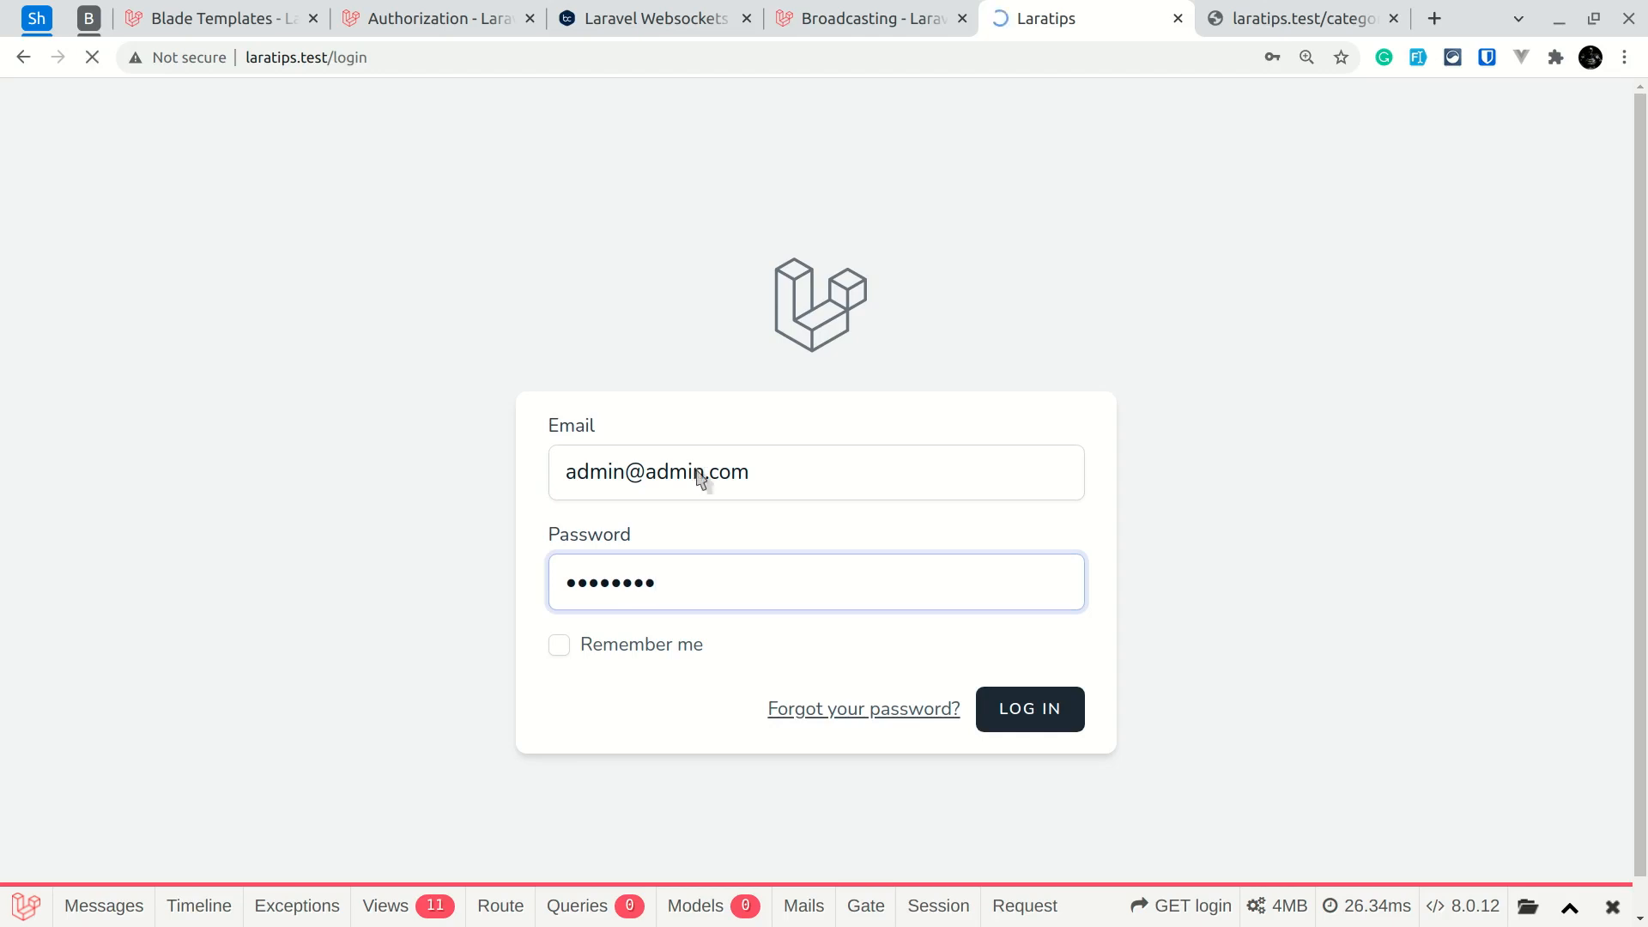
click(1028, 708)
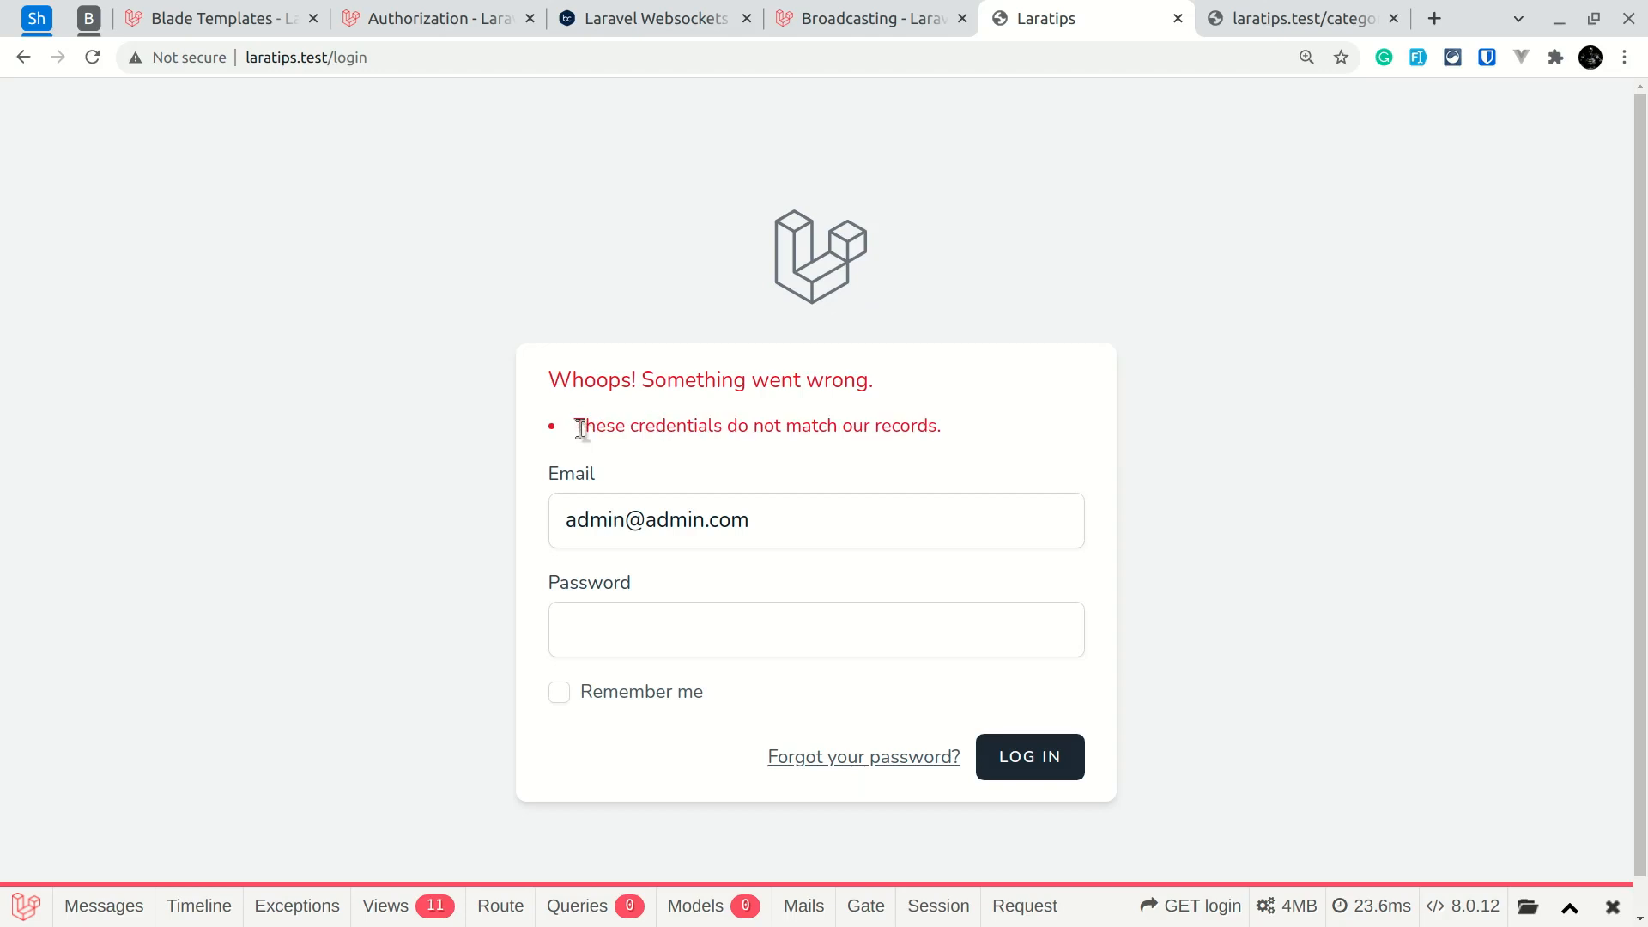
drag(576, 426, 941, 426)
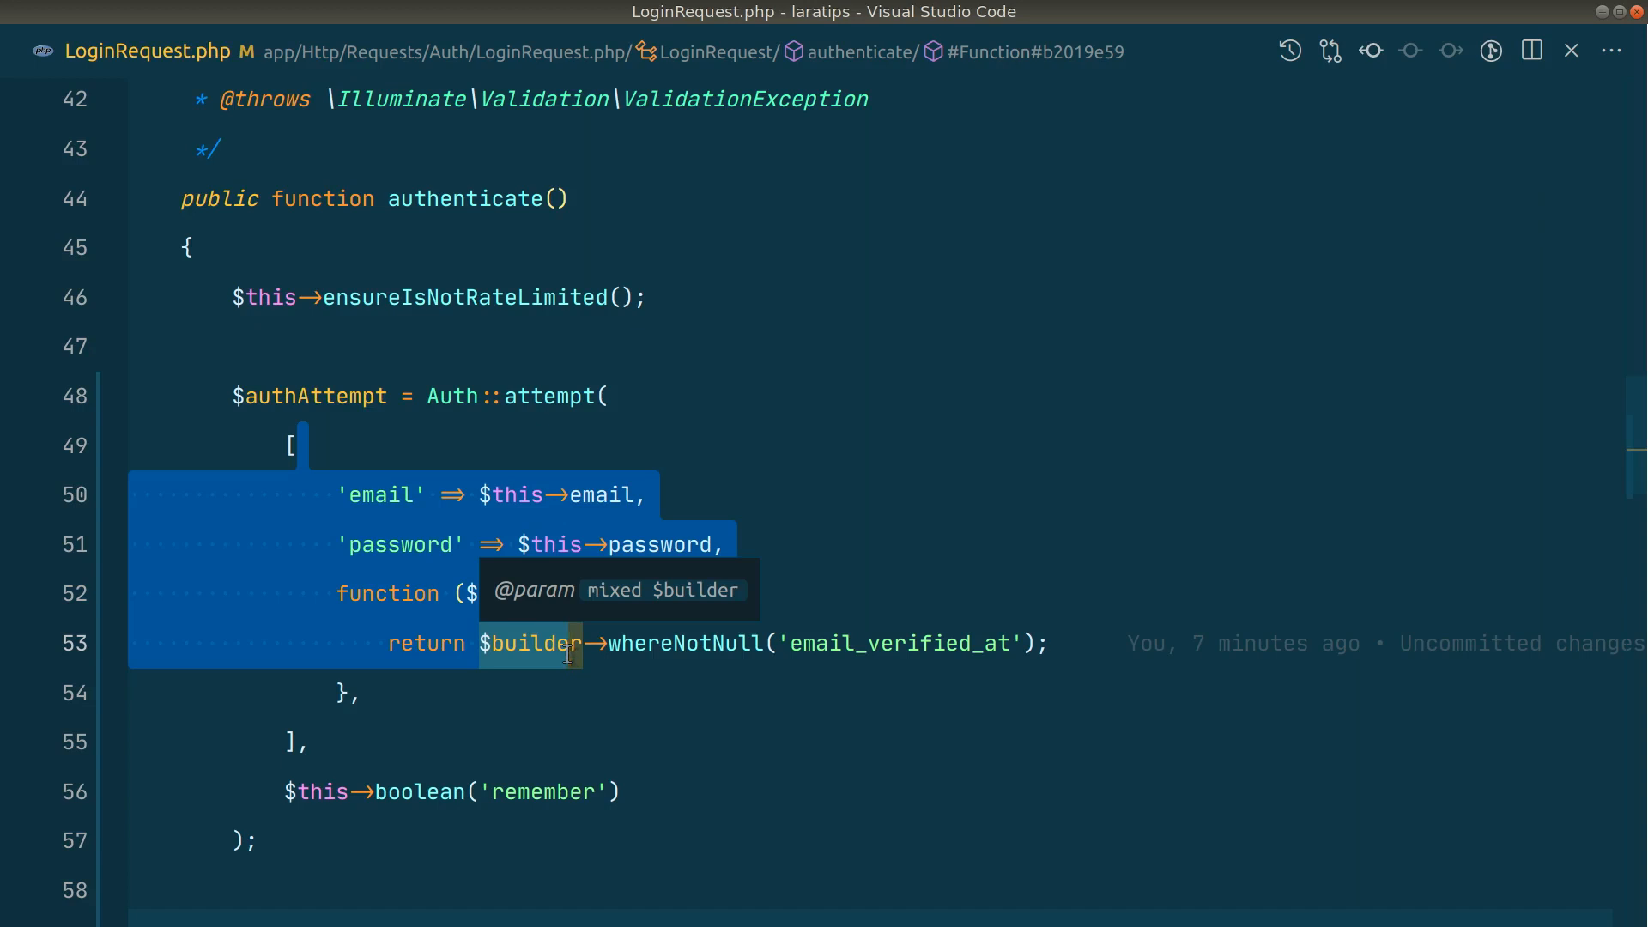
mouse_move(885, 568)
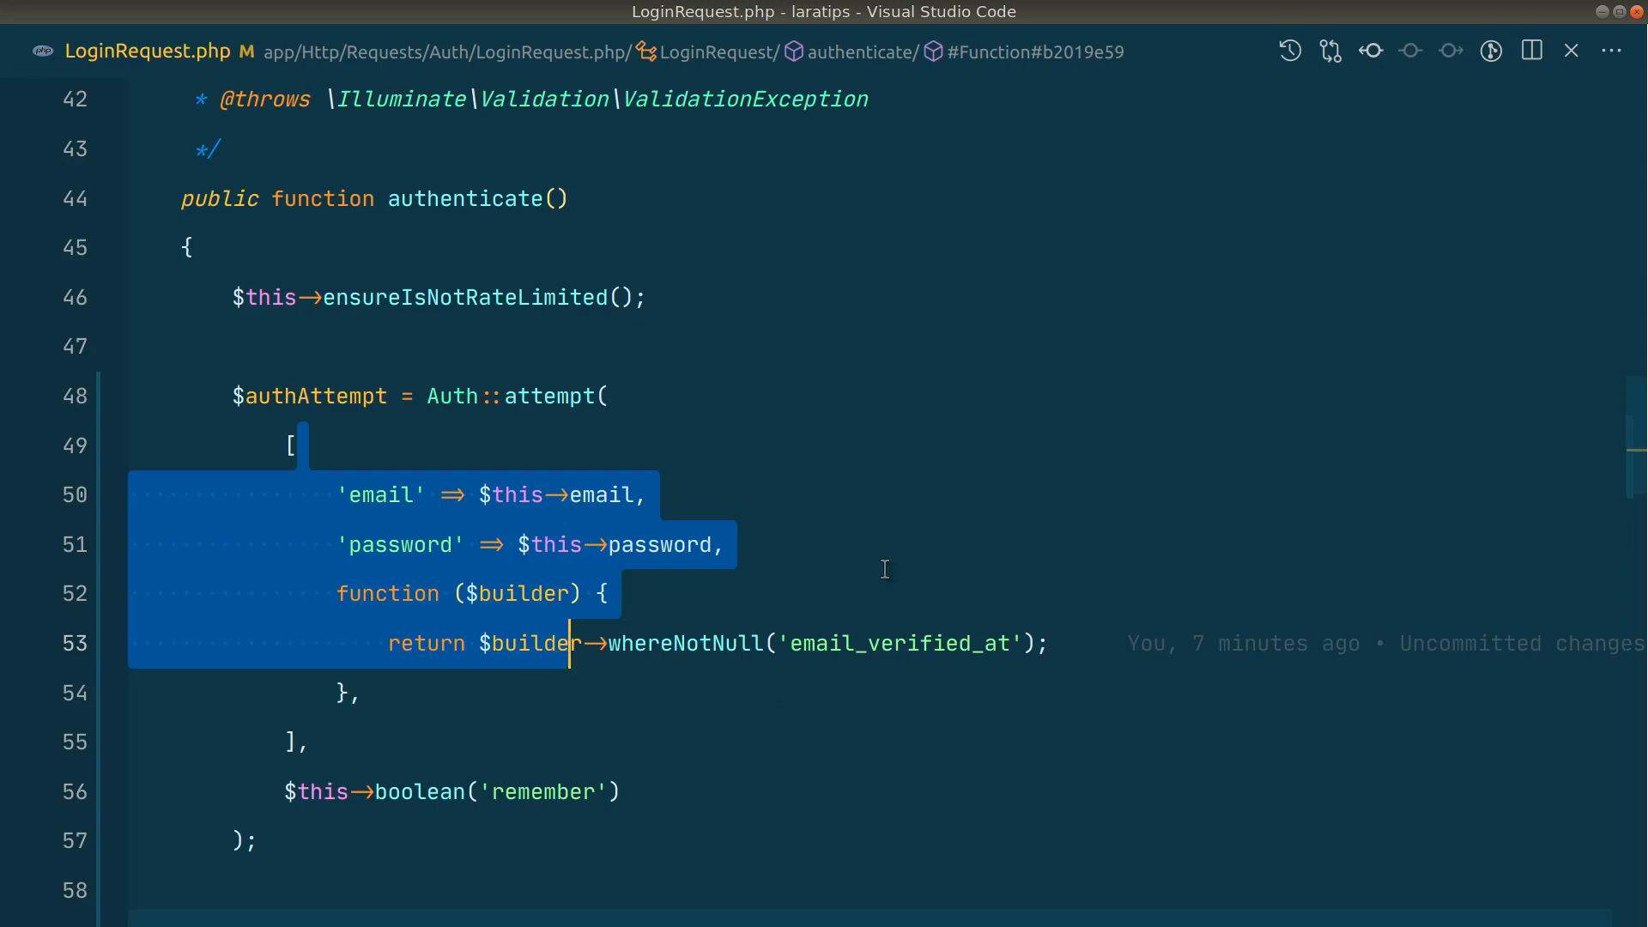
Open routes/web.php and change the category route's middleware to ->can('view', 'category').
key(ctrl+p)
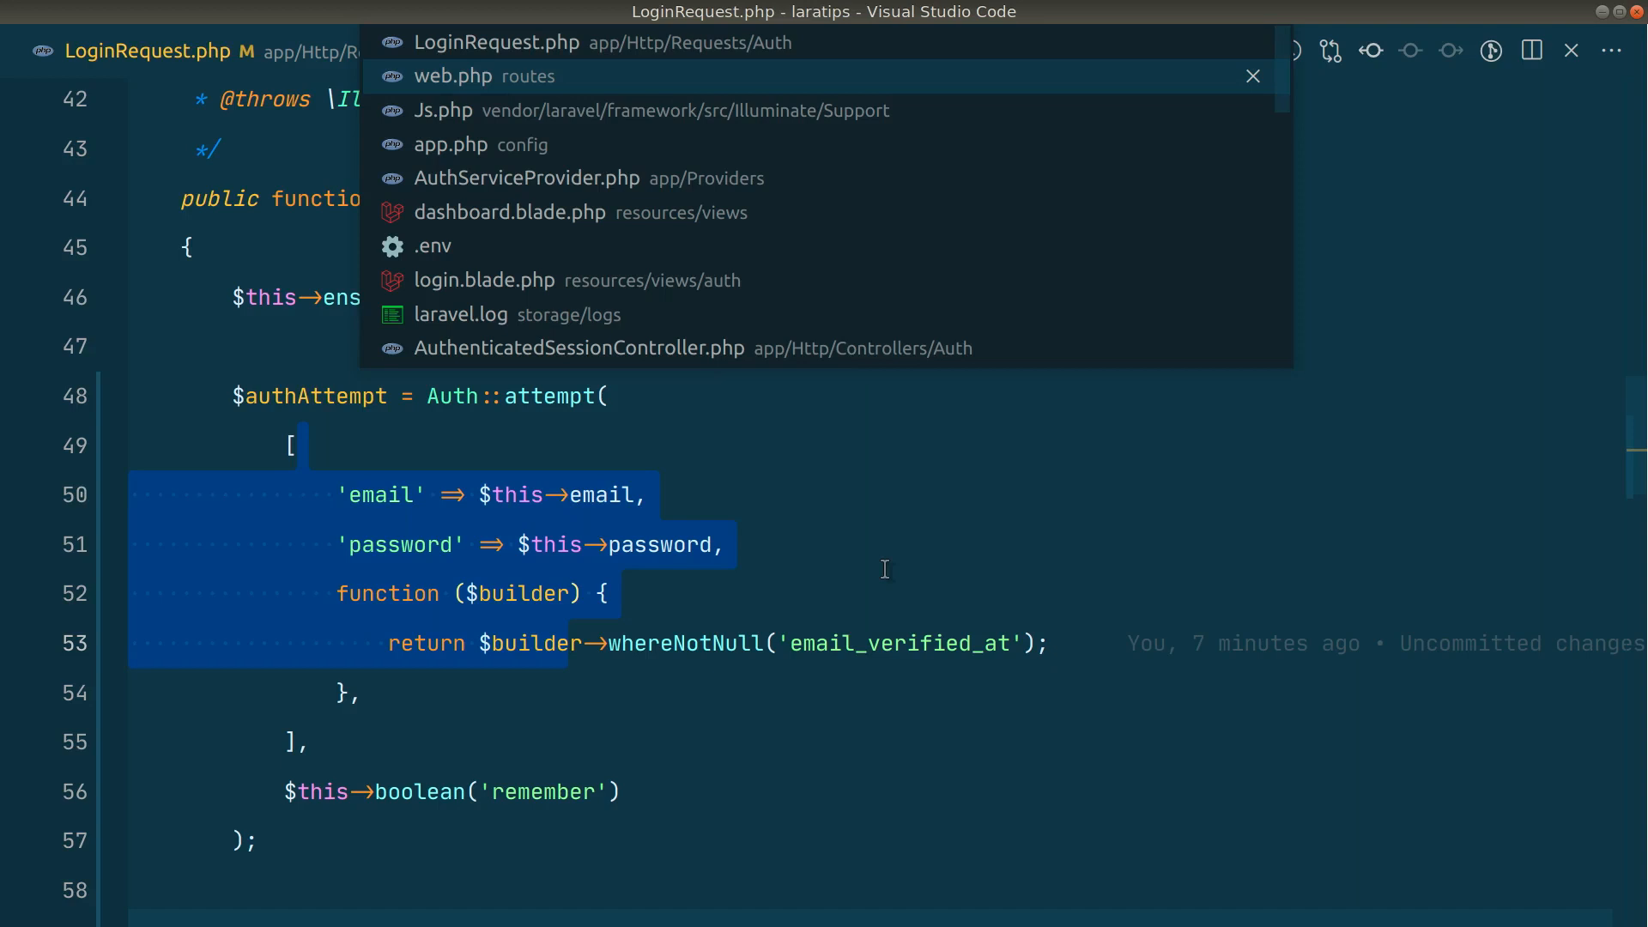
click(454, 76)
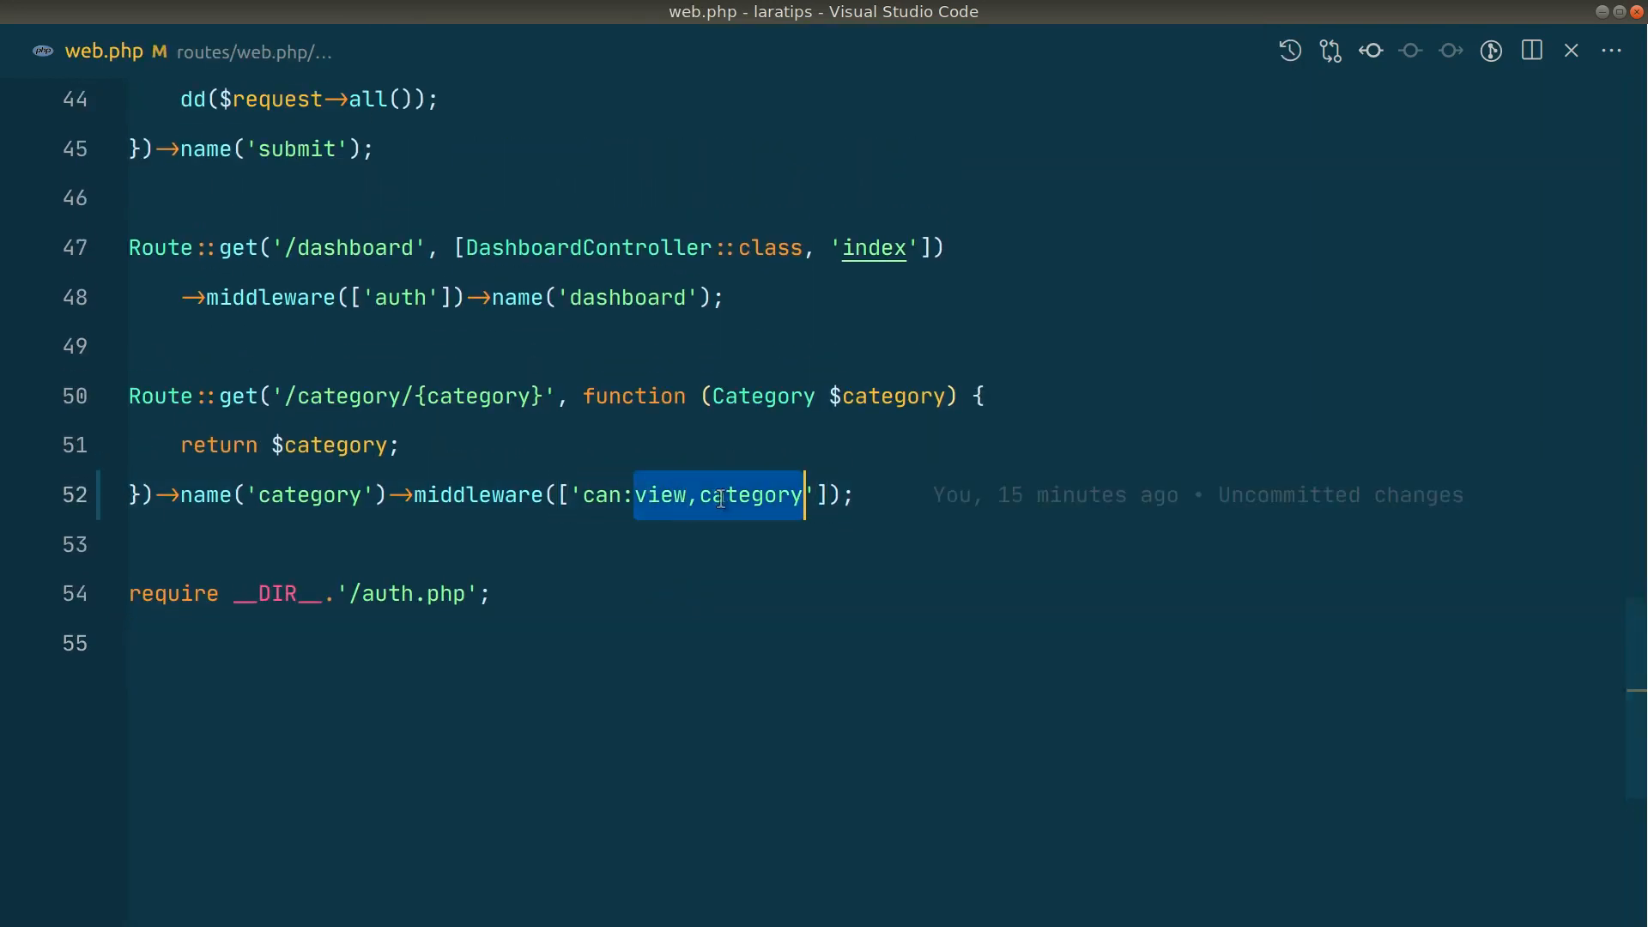
key(ctrl+p)
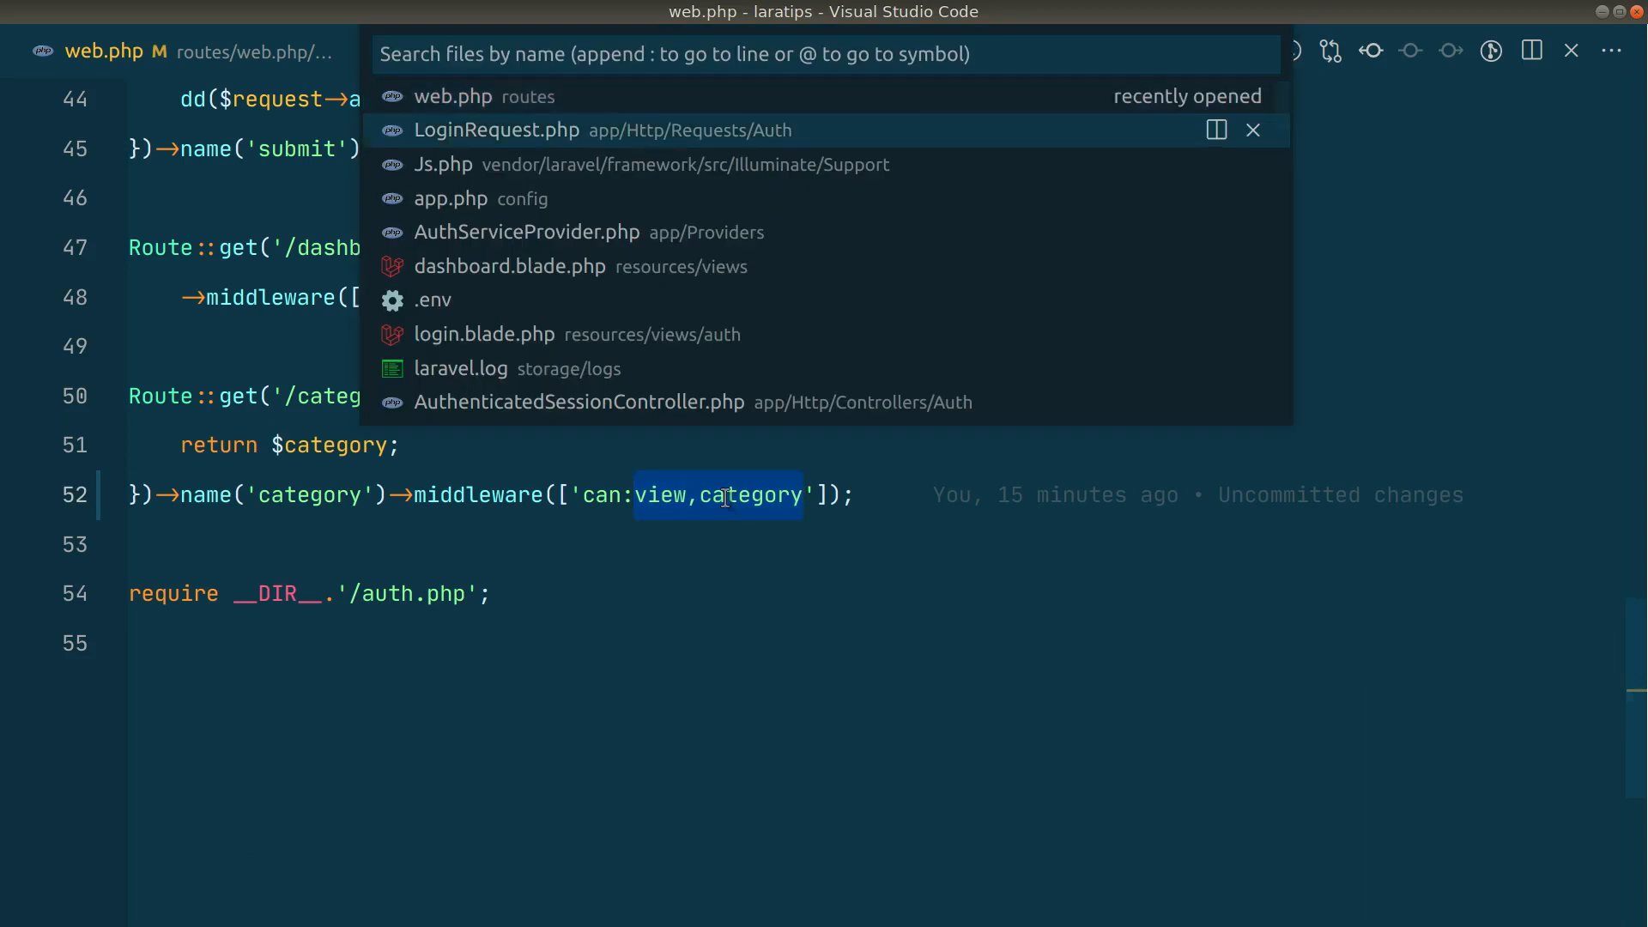
click(531, 233)
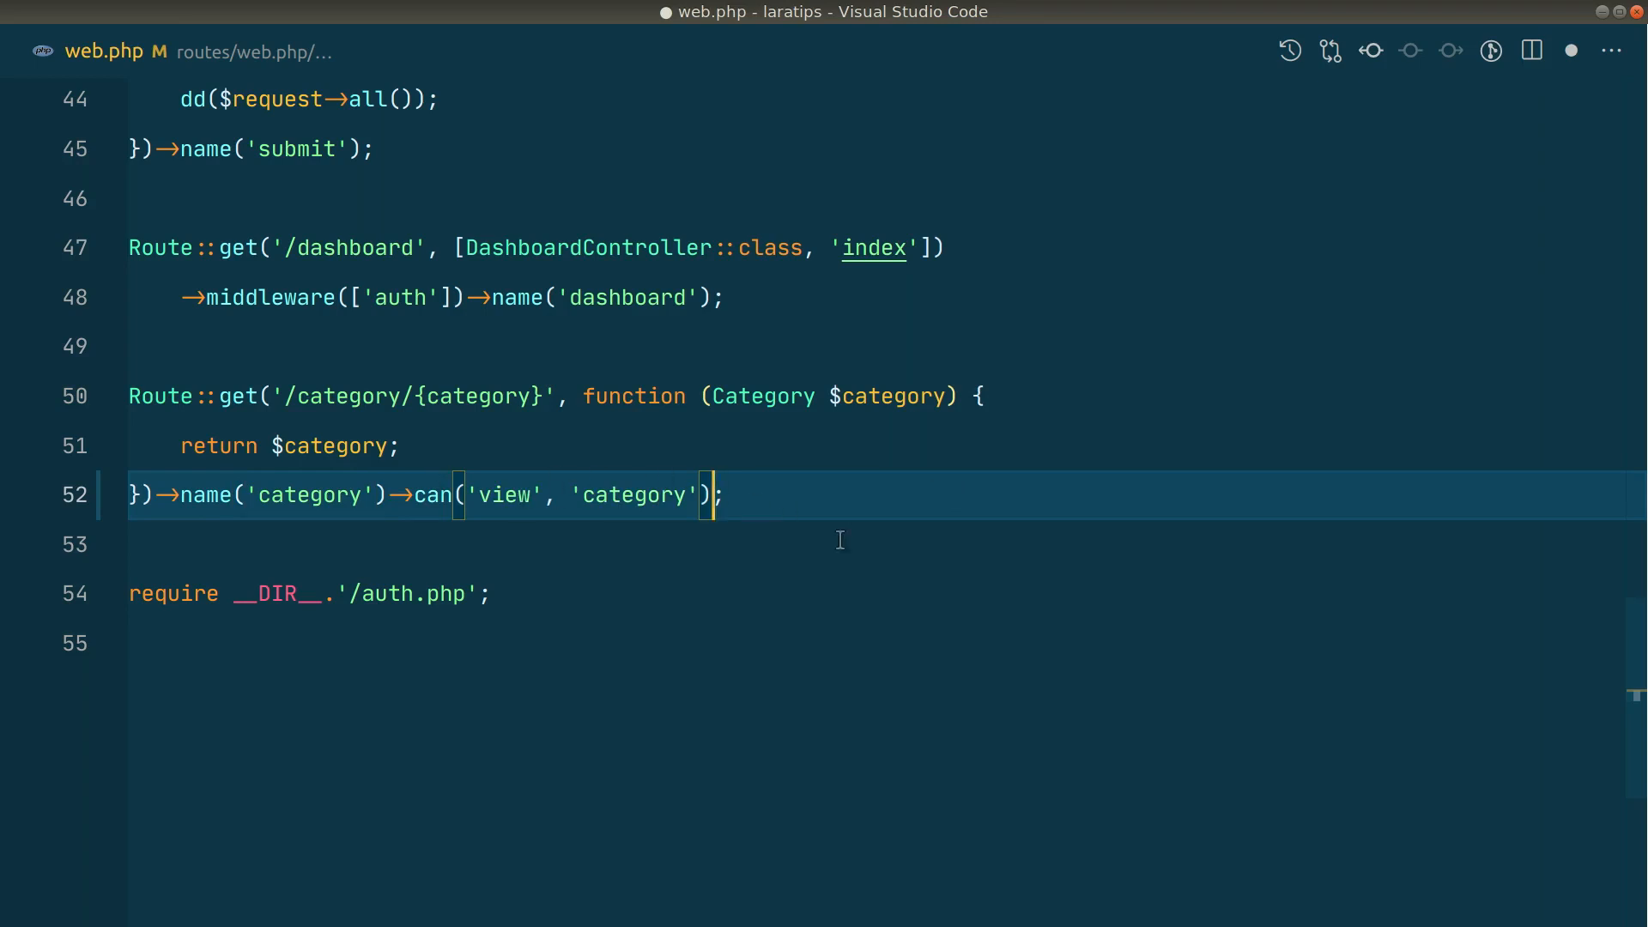
key(ctrl+p)
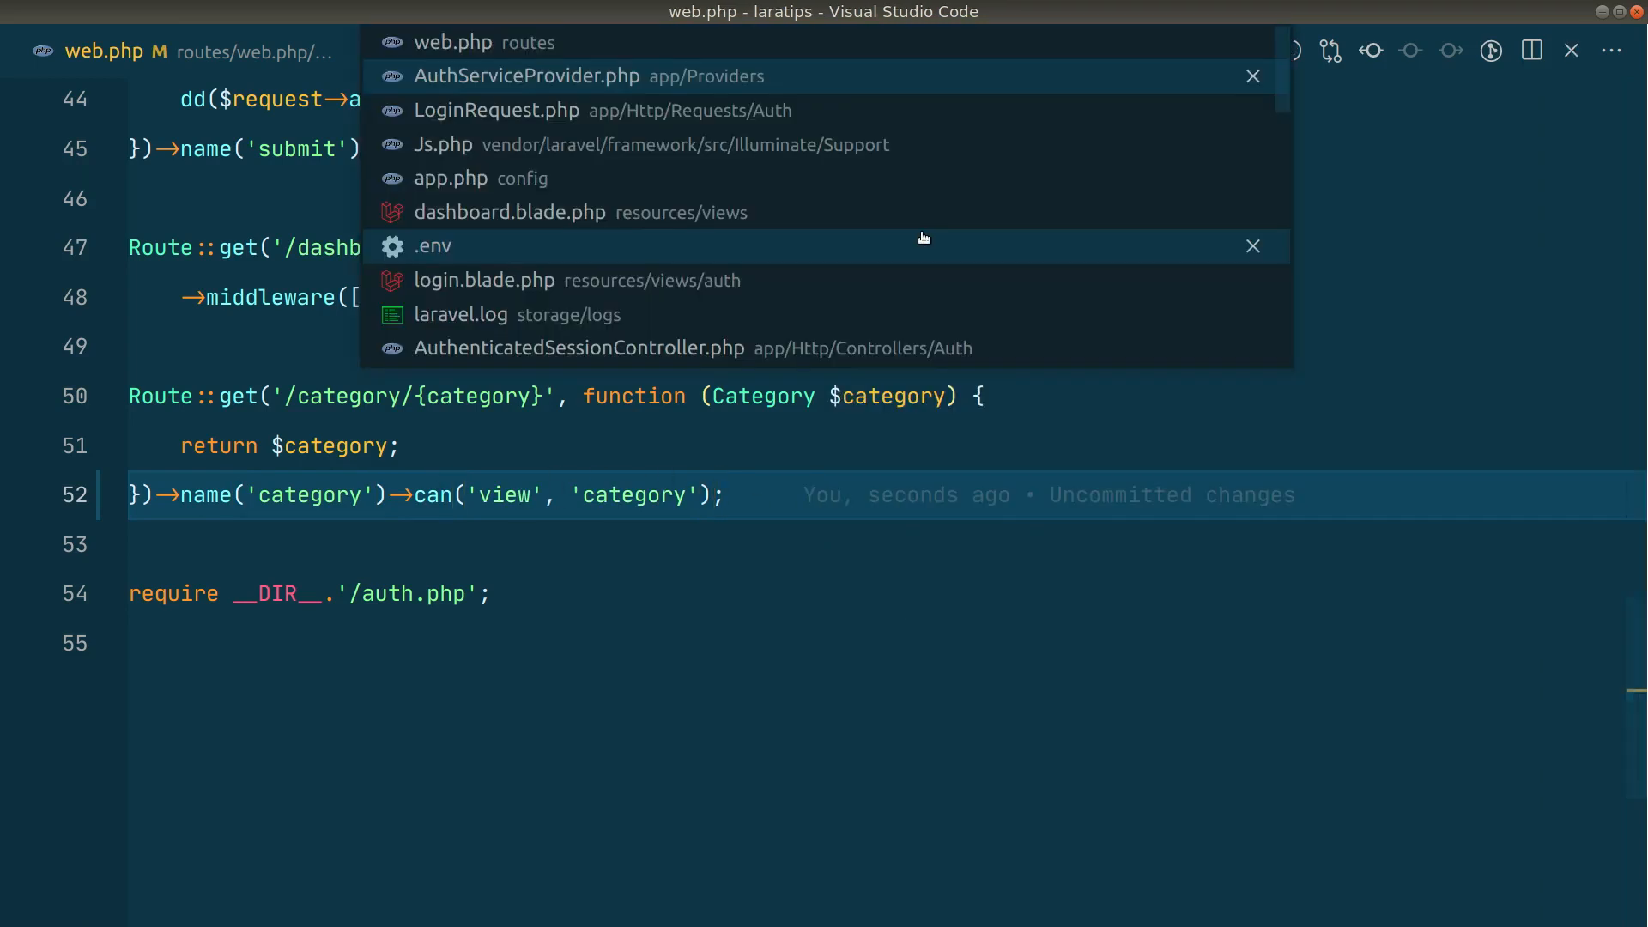
click(528, 76)
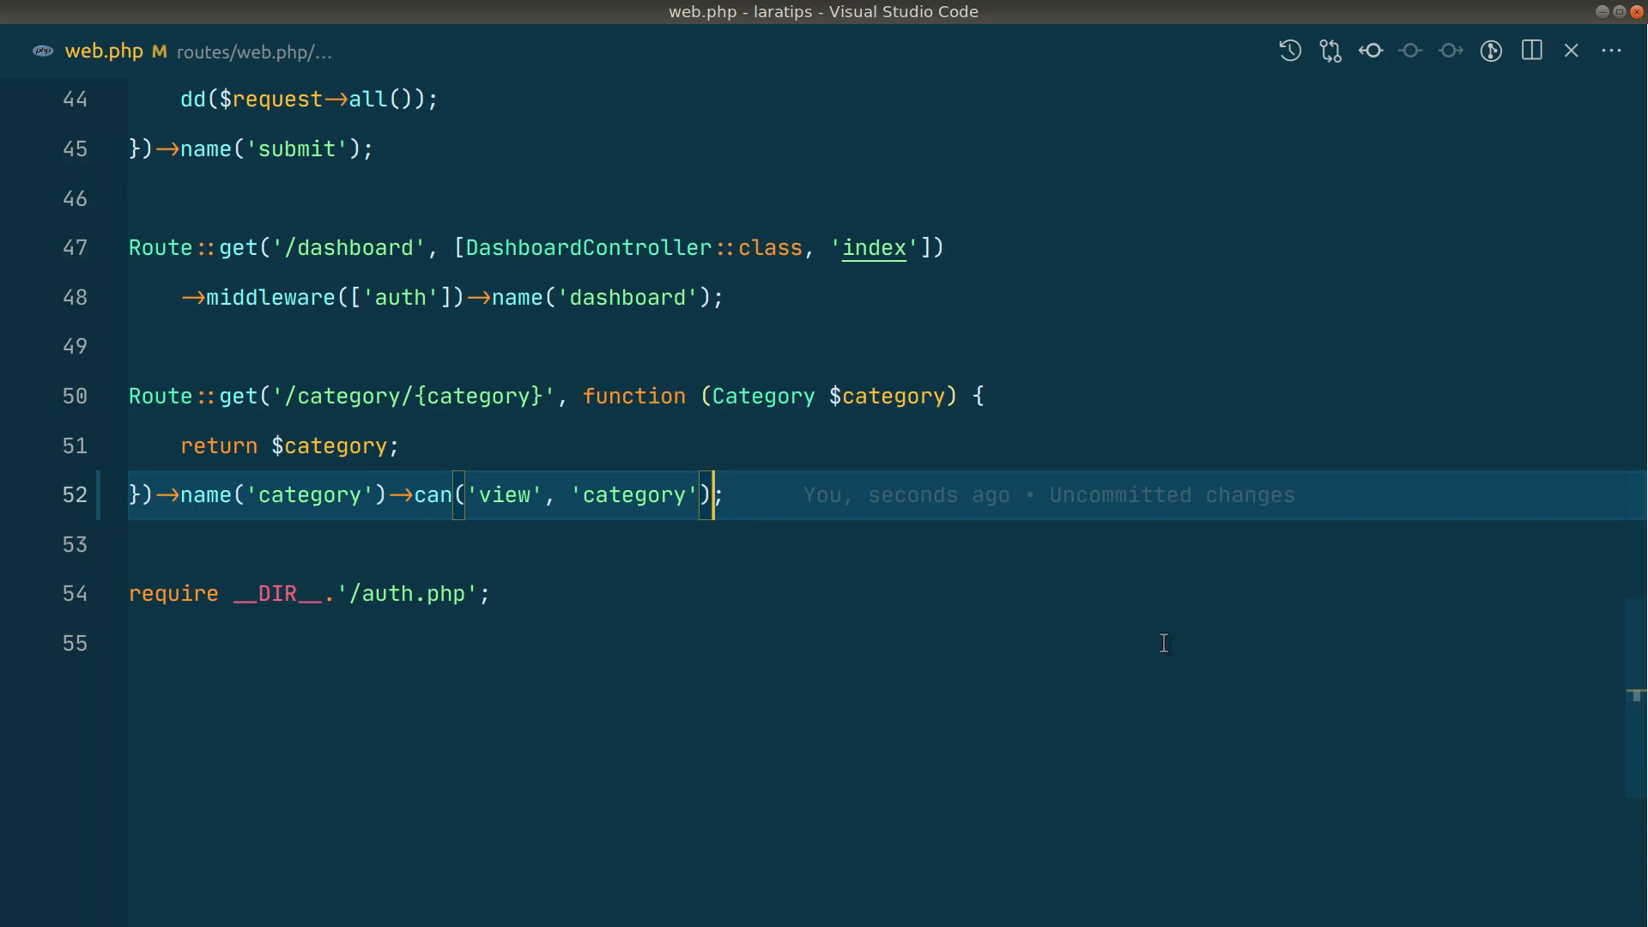
mouse_move(1047, 657)
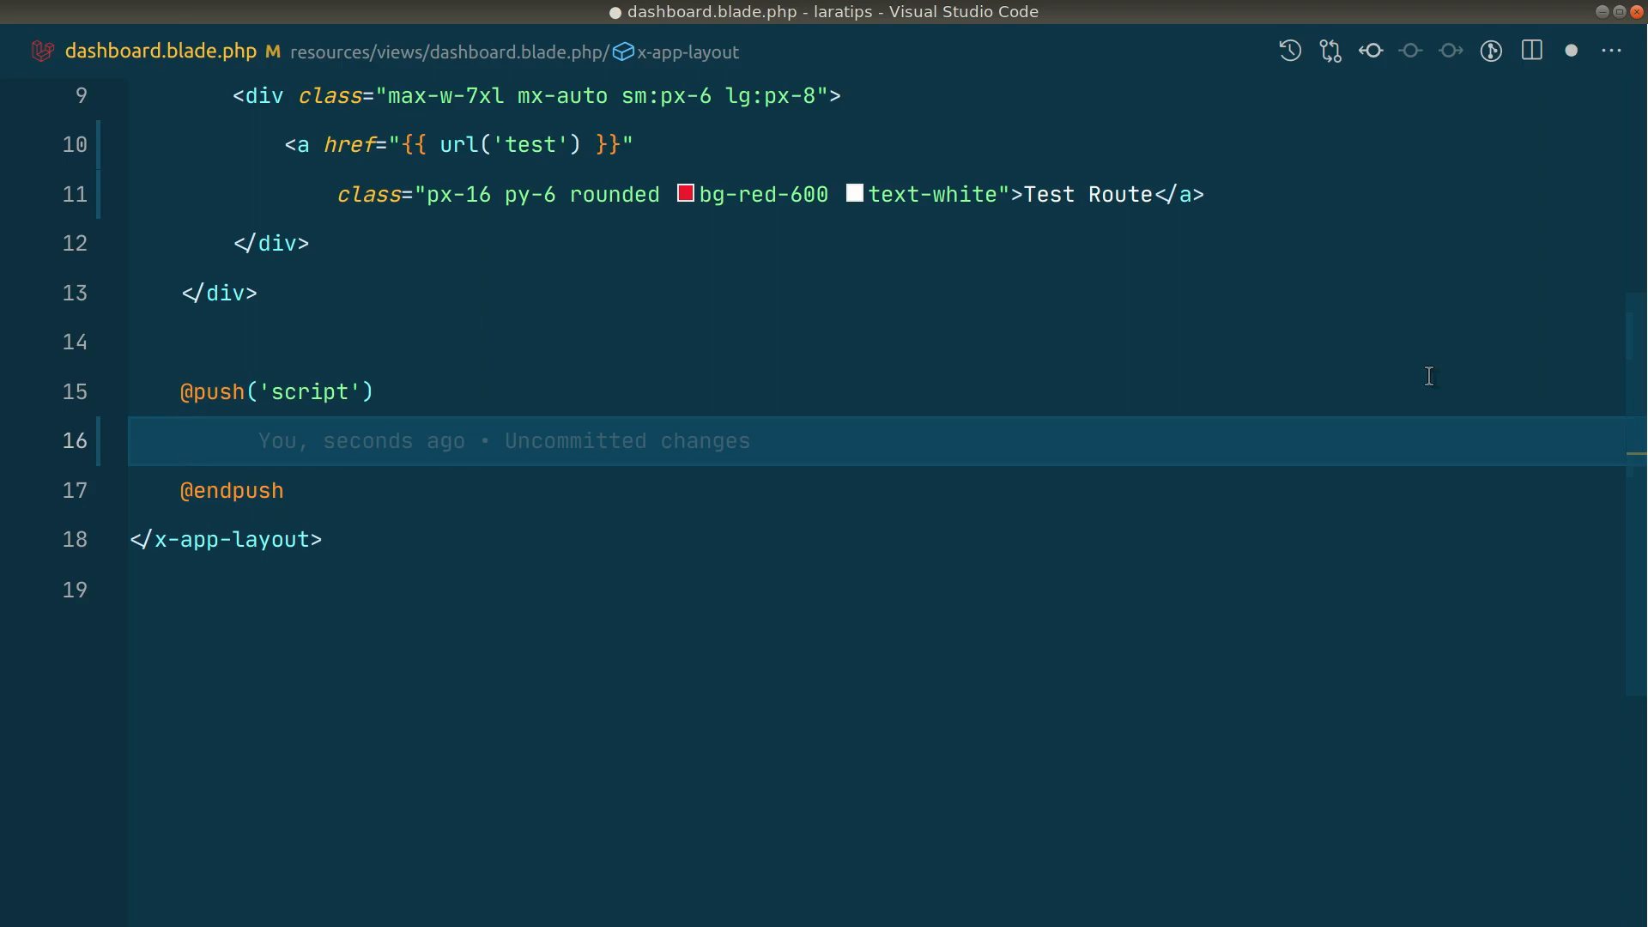
text(<script>)
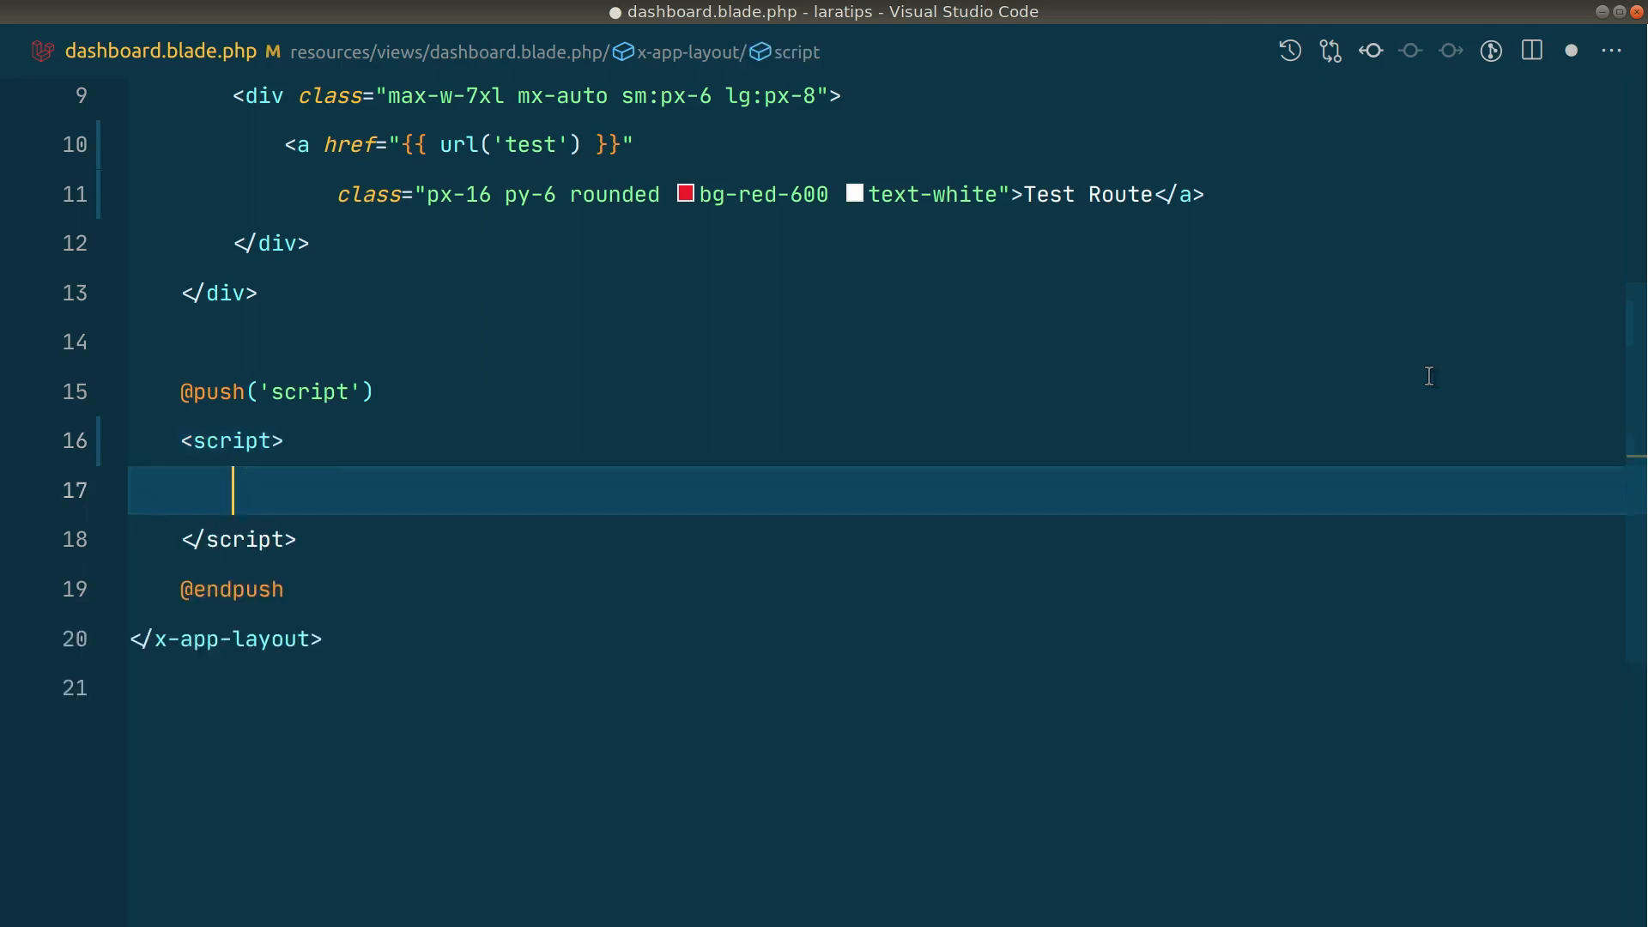
text(let data)
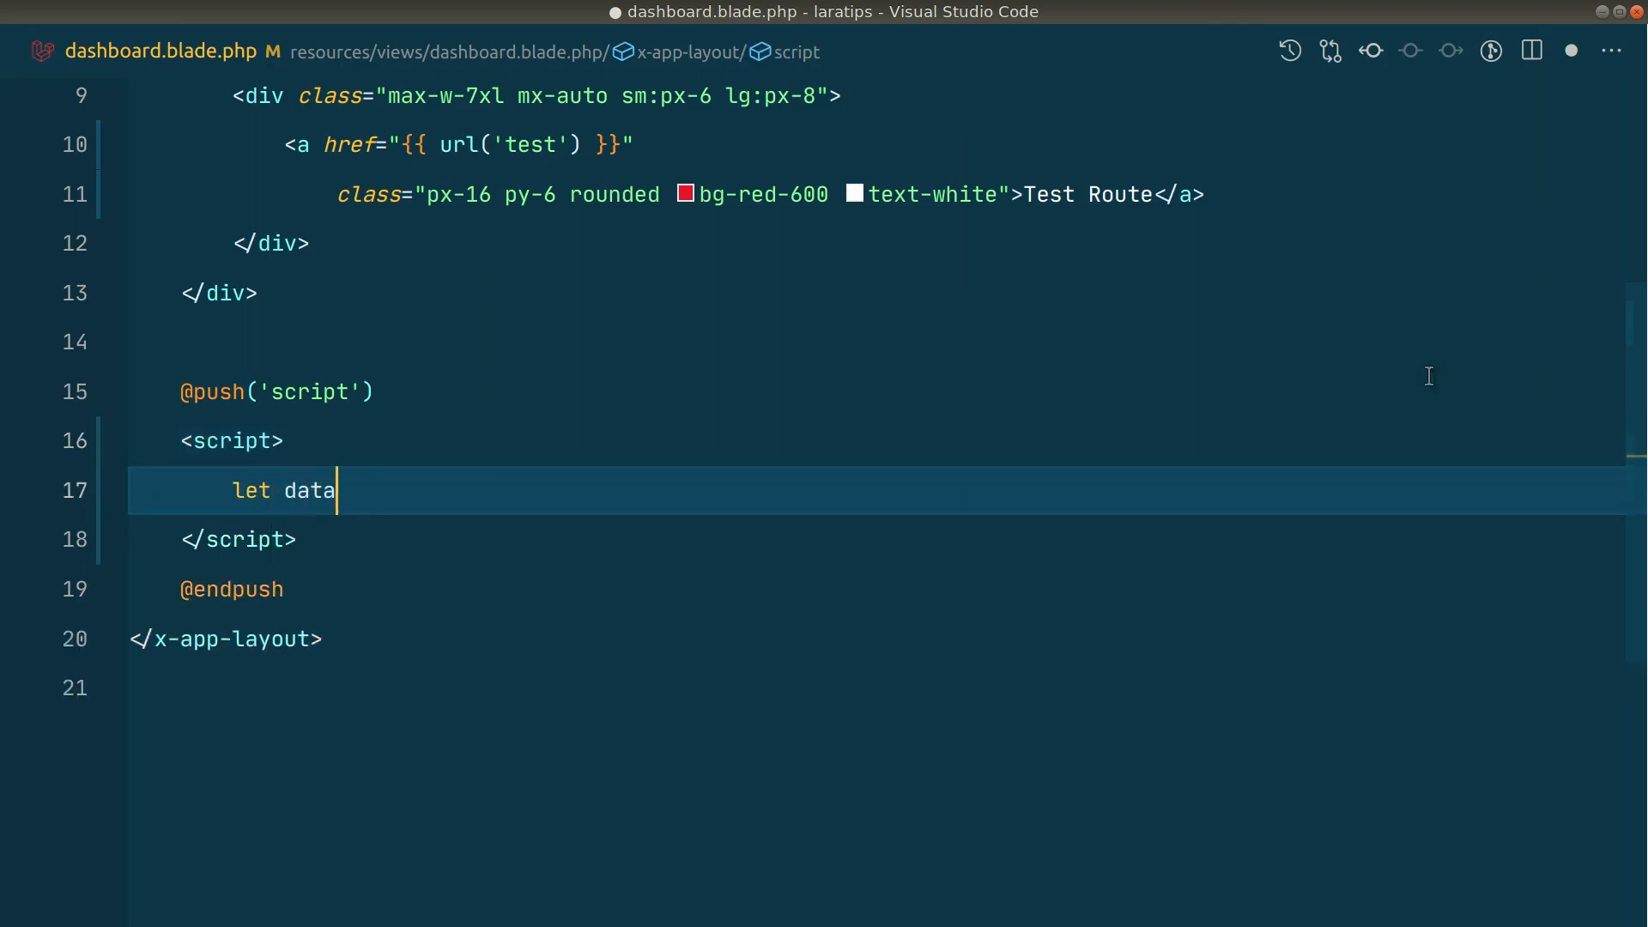
text(= @json([')
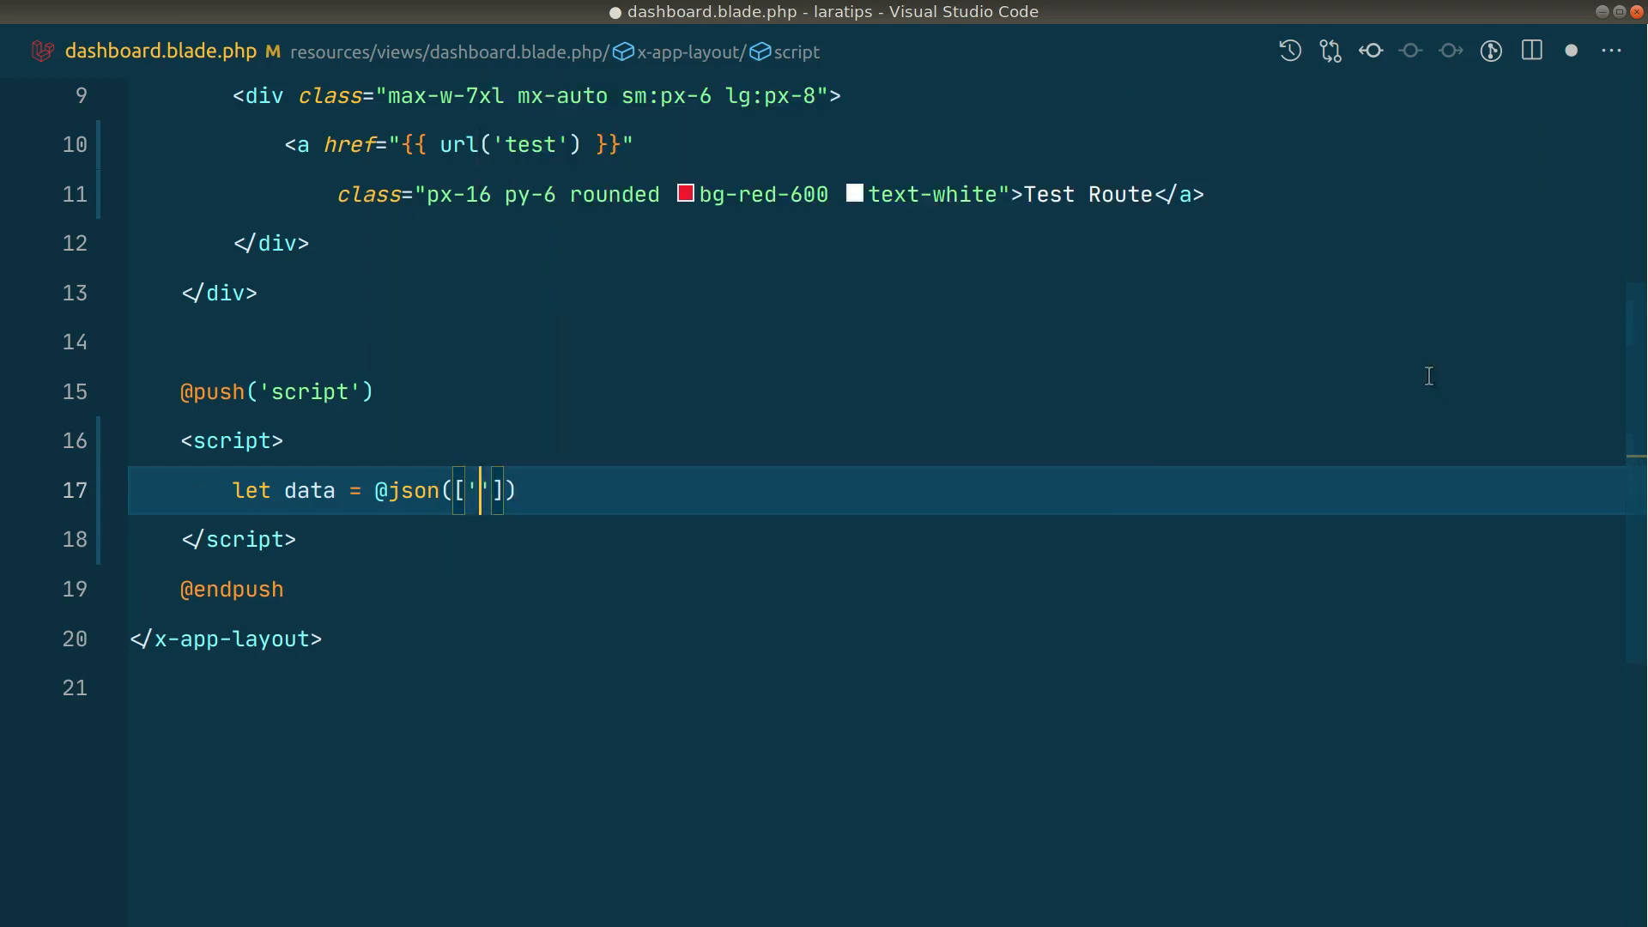
text(a' => 1,)
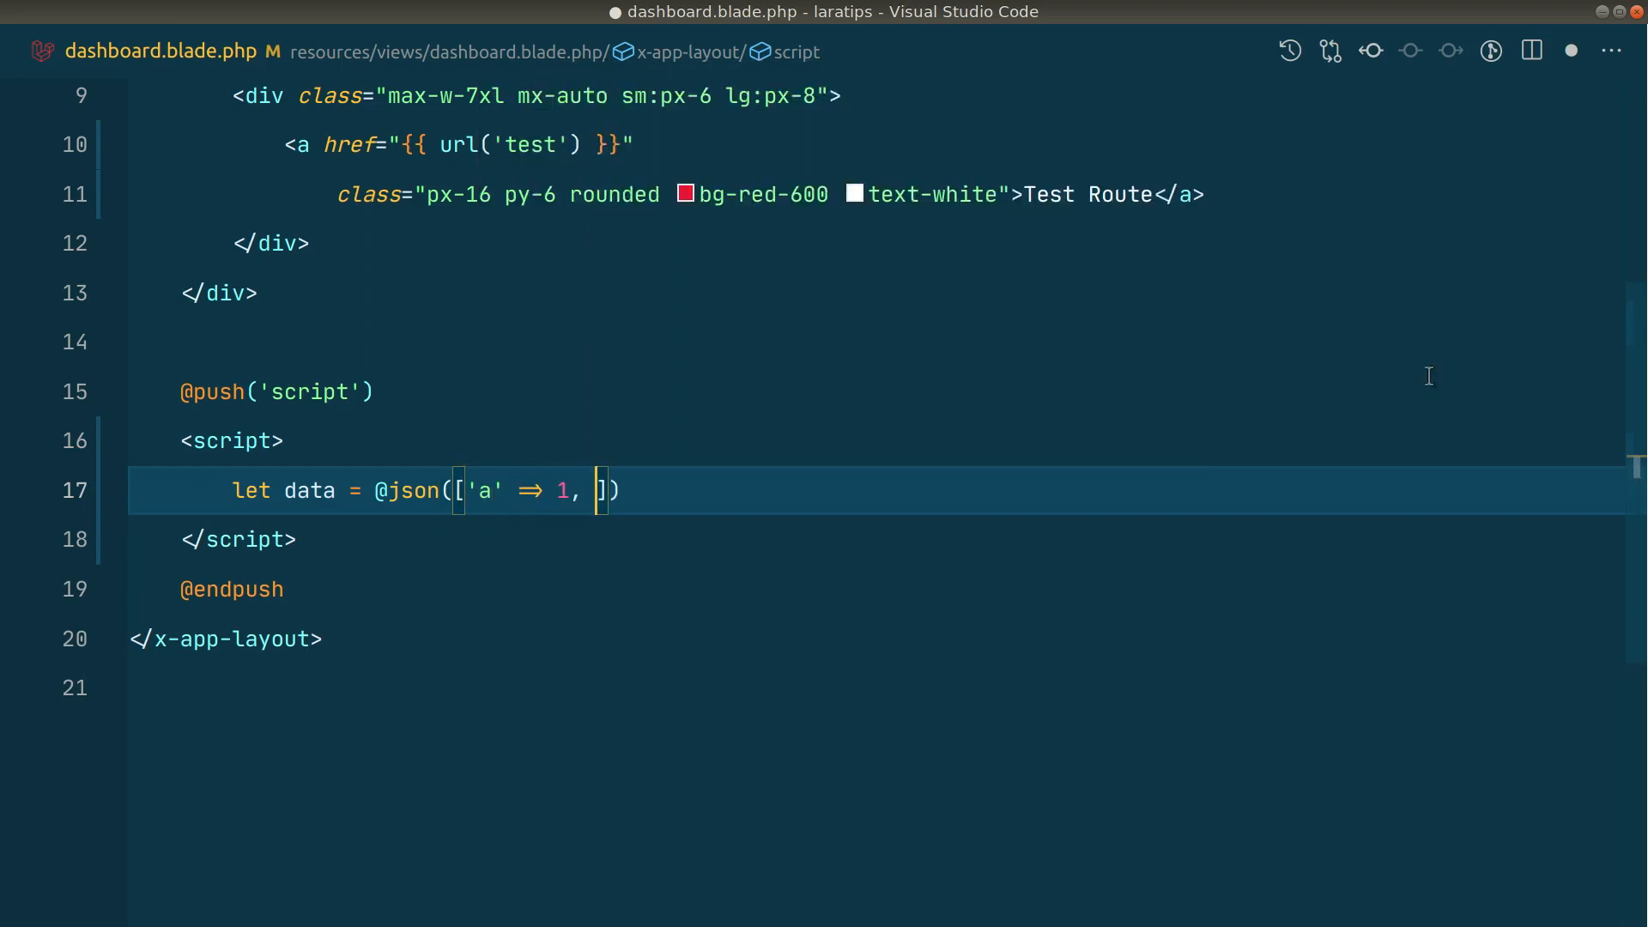
text('b' => 0)
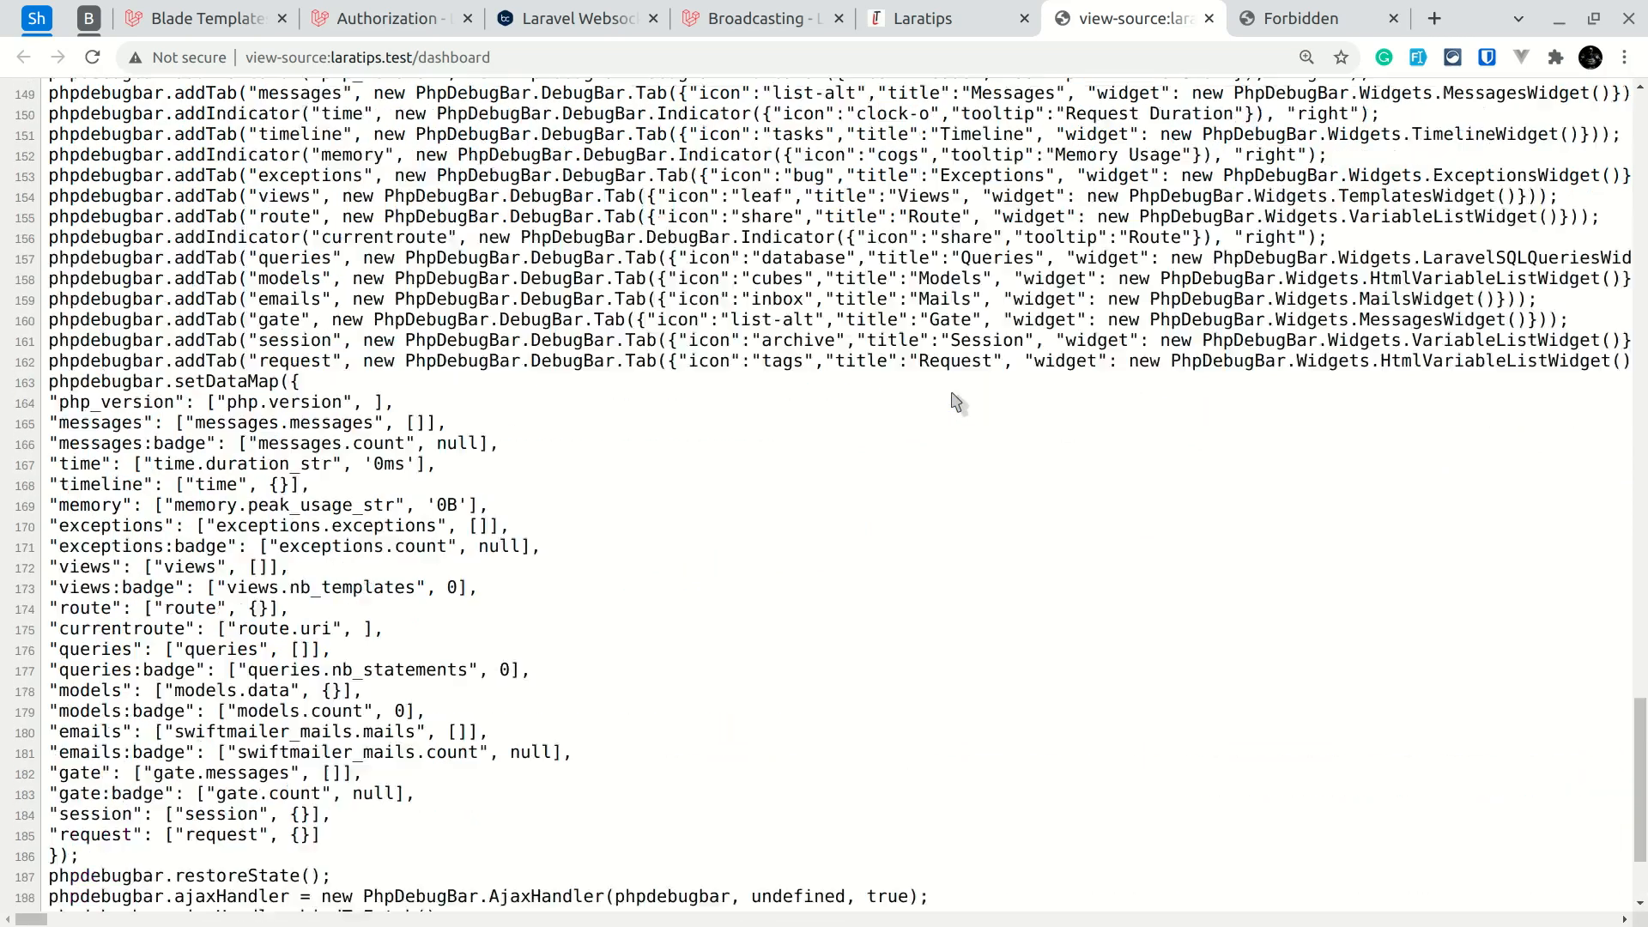
scroll(up, 3)
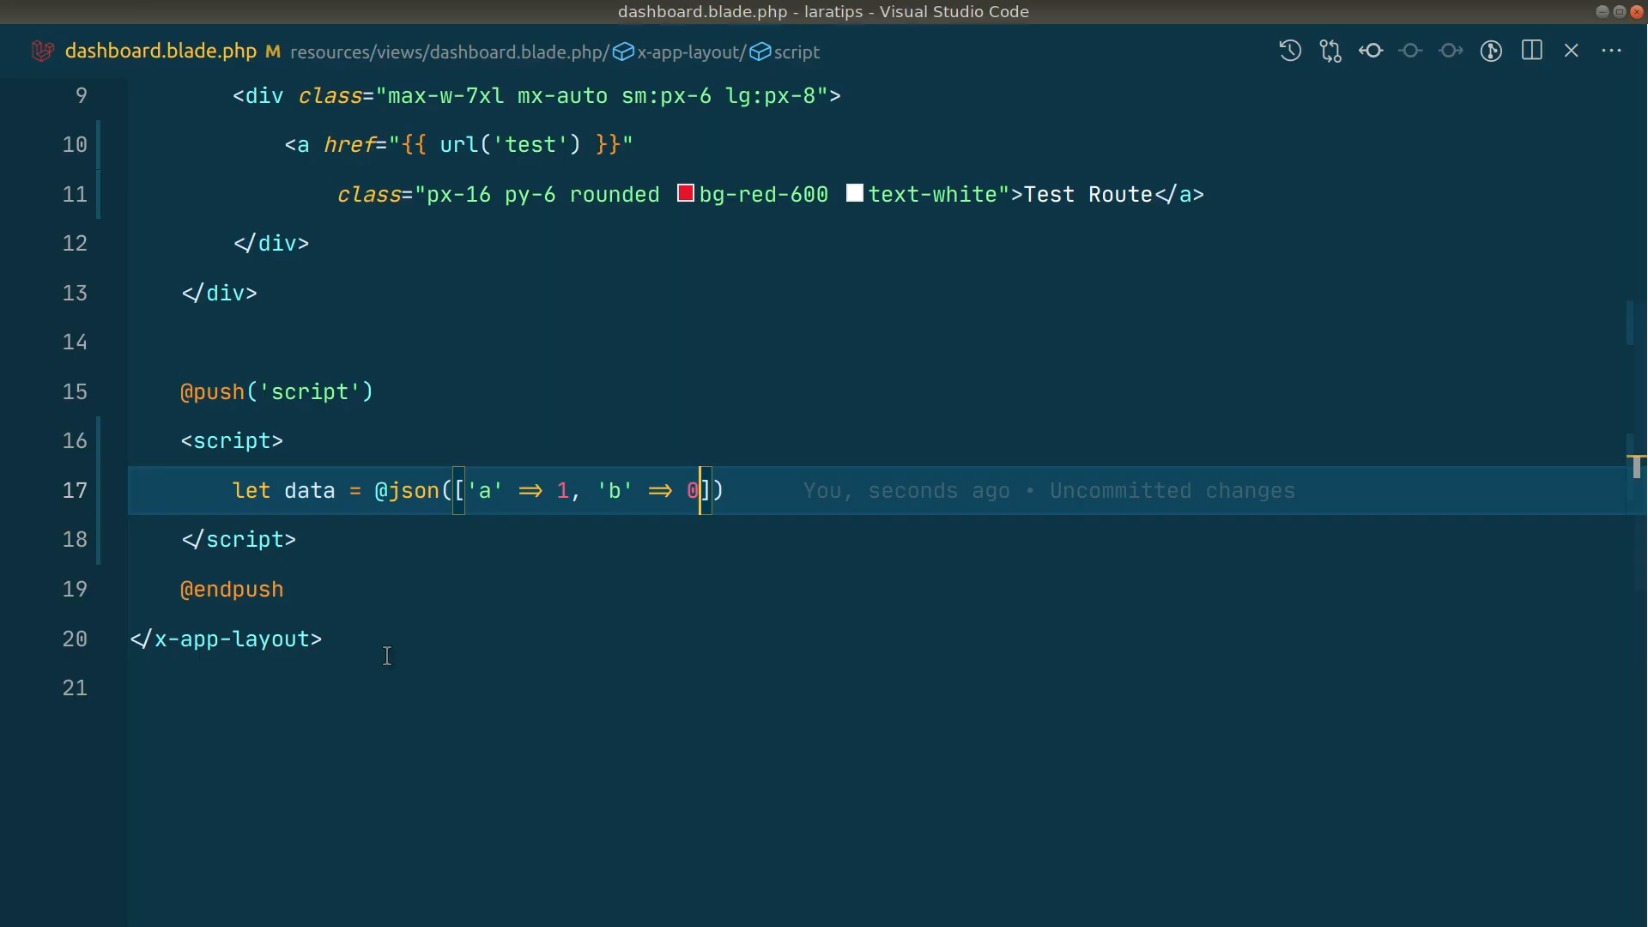
Add let data2 = {{ Js::from(['a' => 1, 'b' => 0]) }}; and save.
text(let data2 = {{ Js::from(['a' => 1, 'b' => 0]) }};)
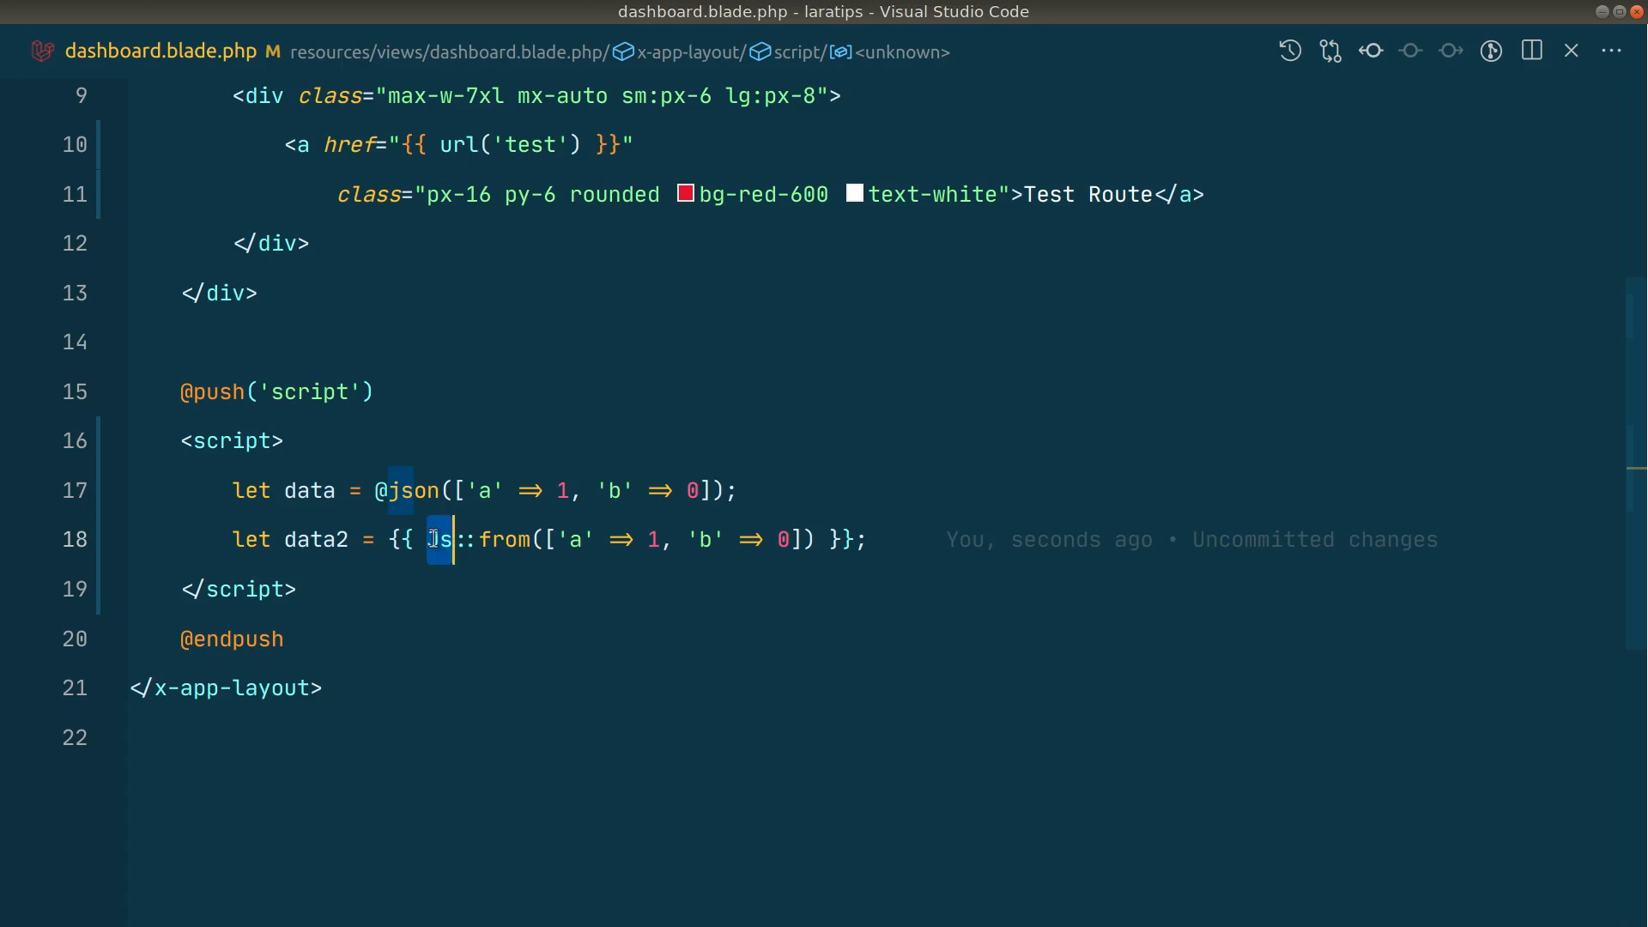
key(ctrl+p)
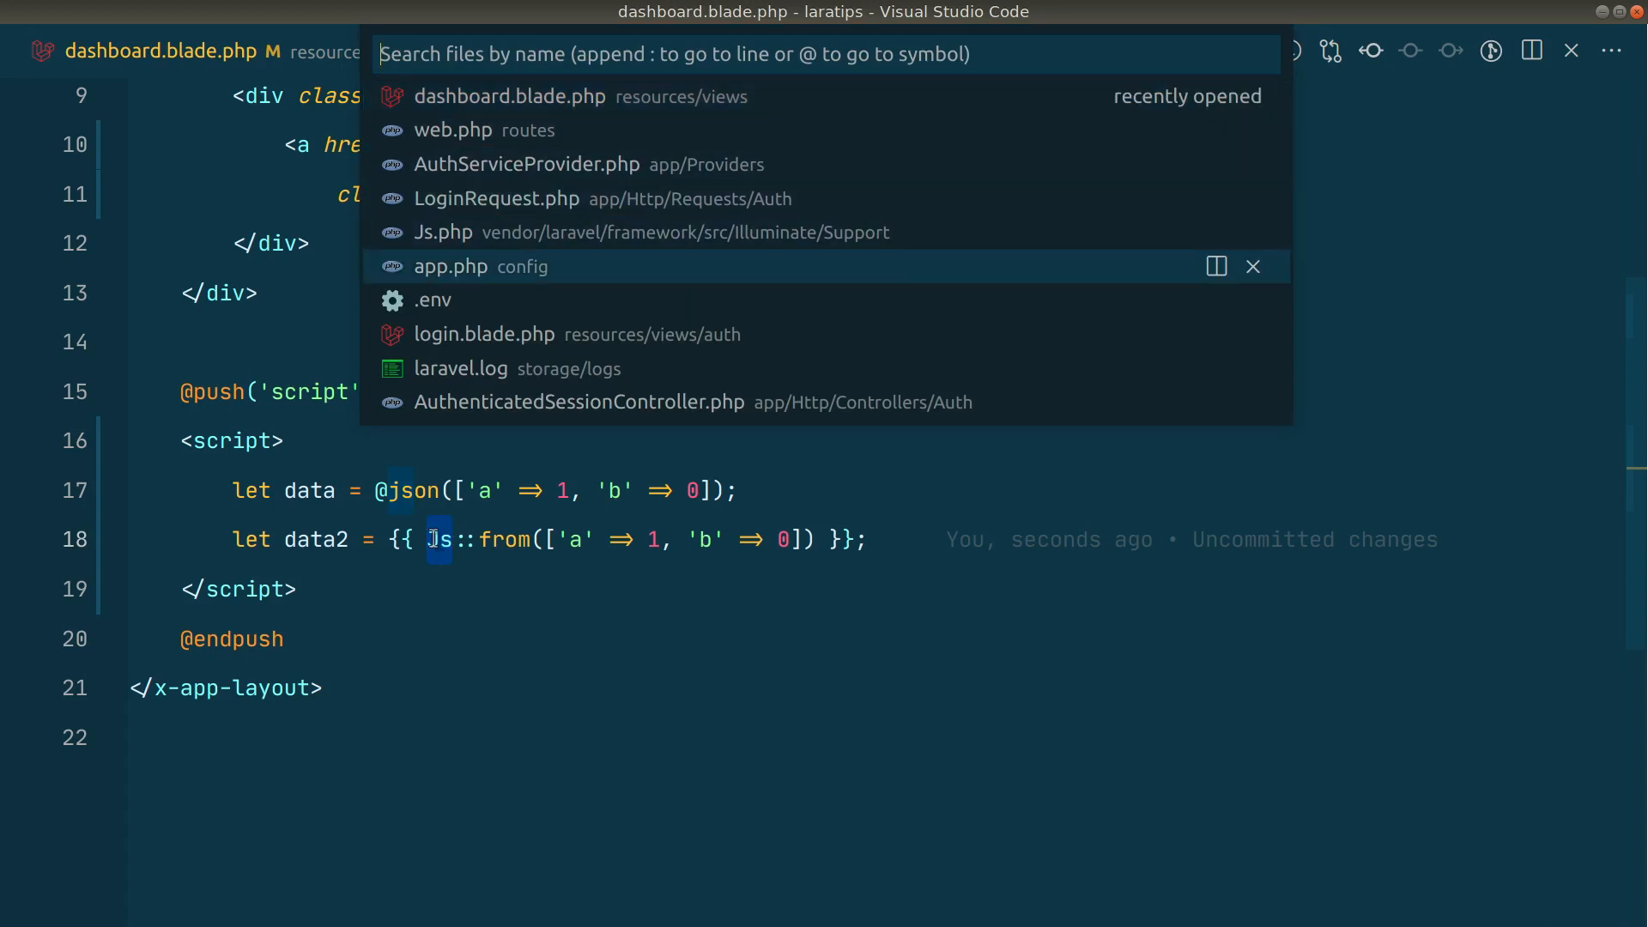
click(450, 266)
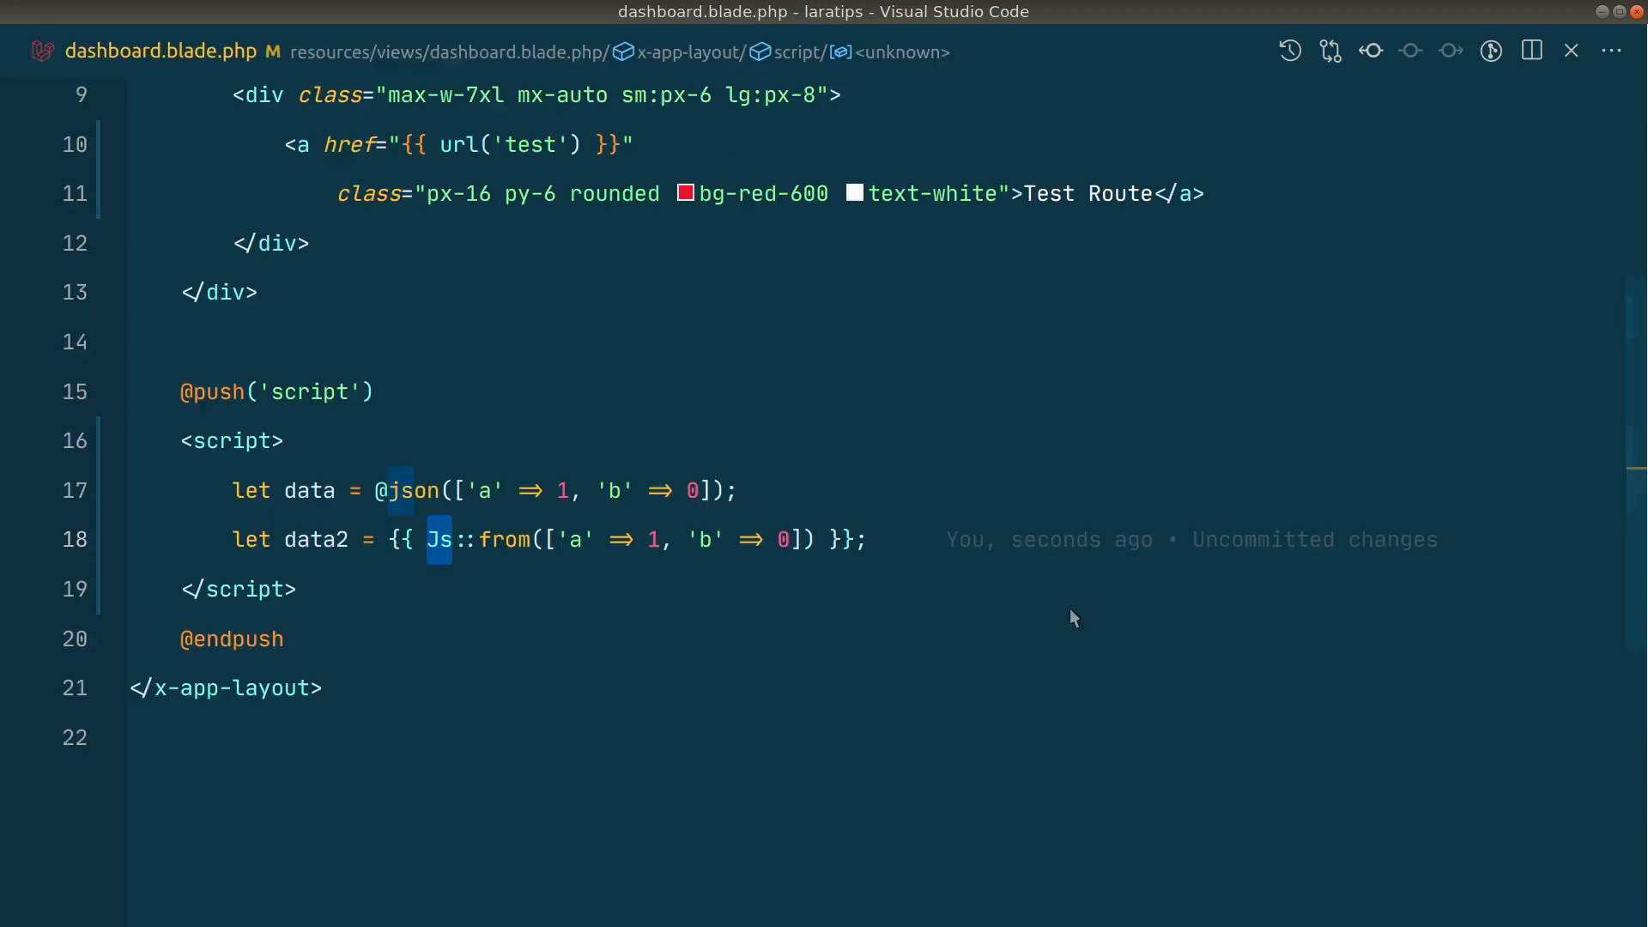
click(1134, 18)
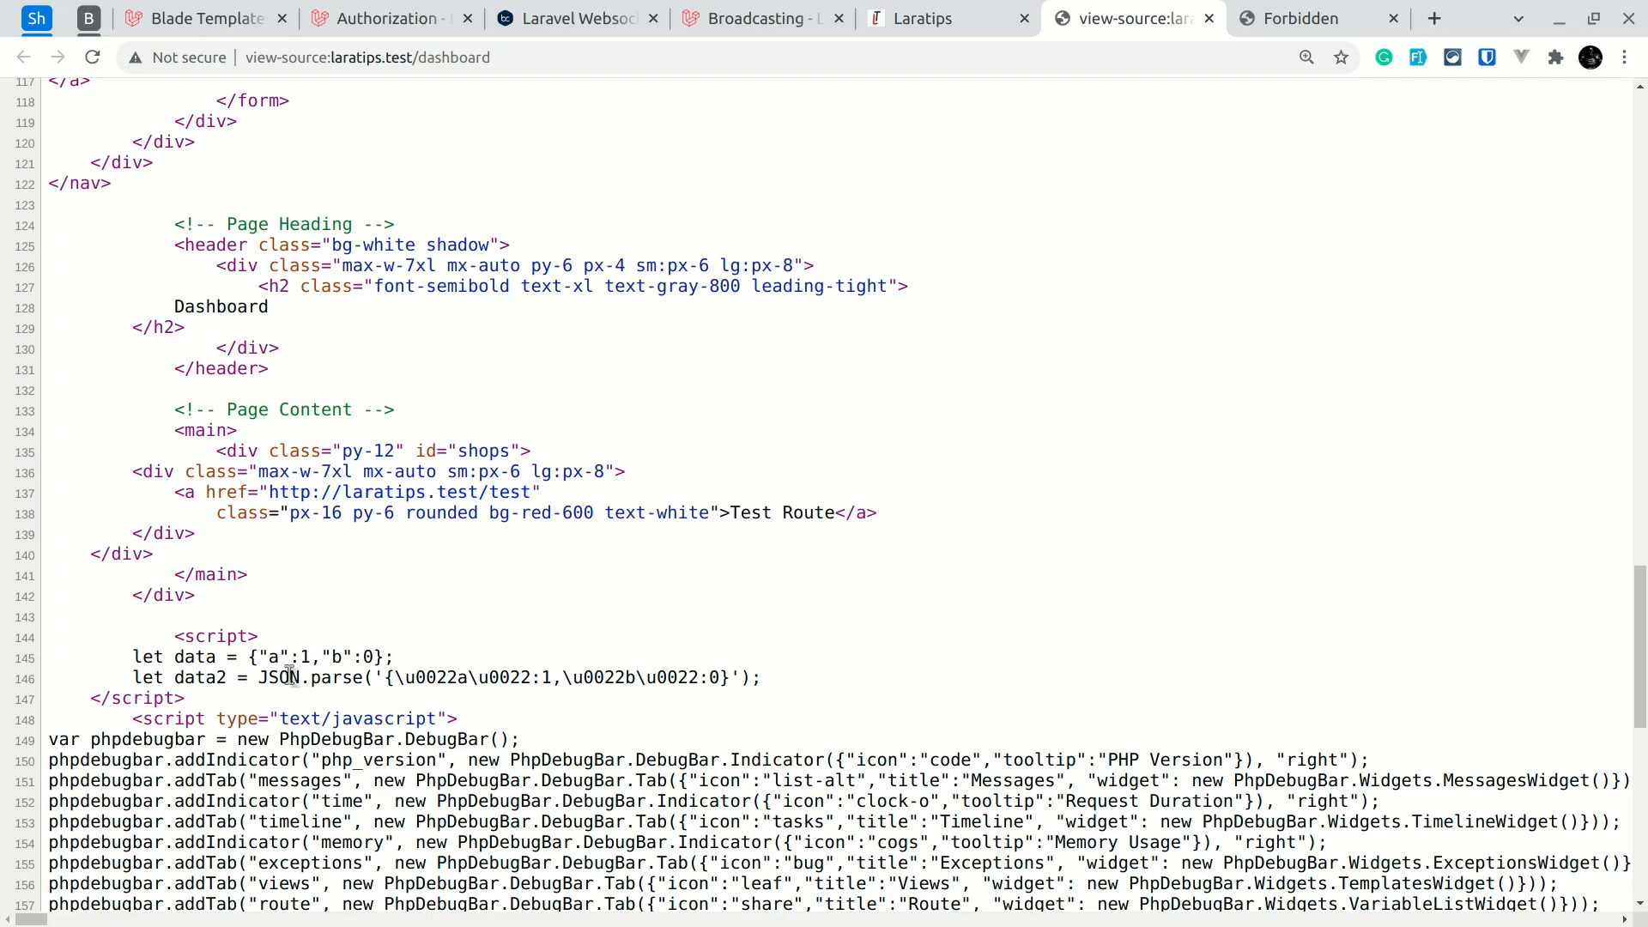
Highlight the rendered data object and data2 JSON.parse lines in the page source.
drag(271, 677, 722, 677)
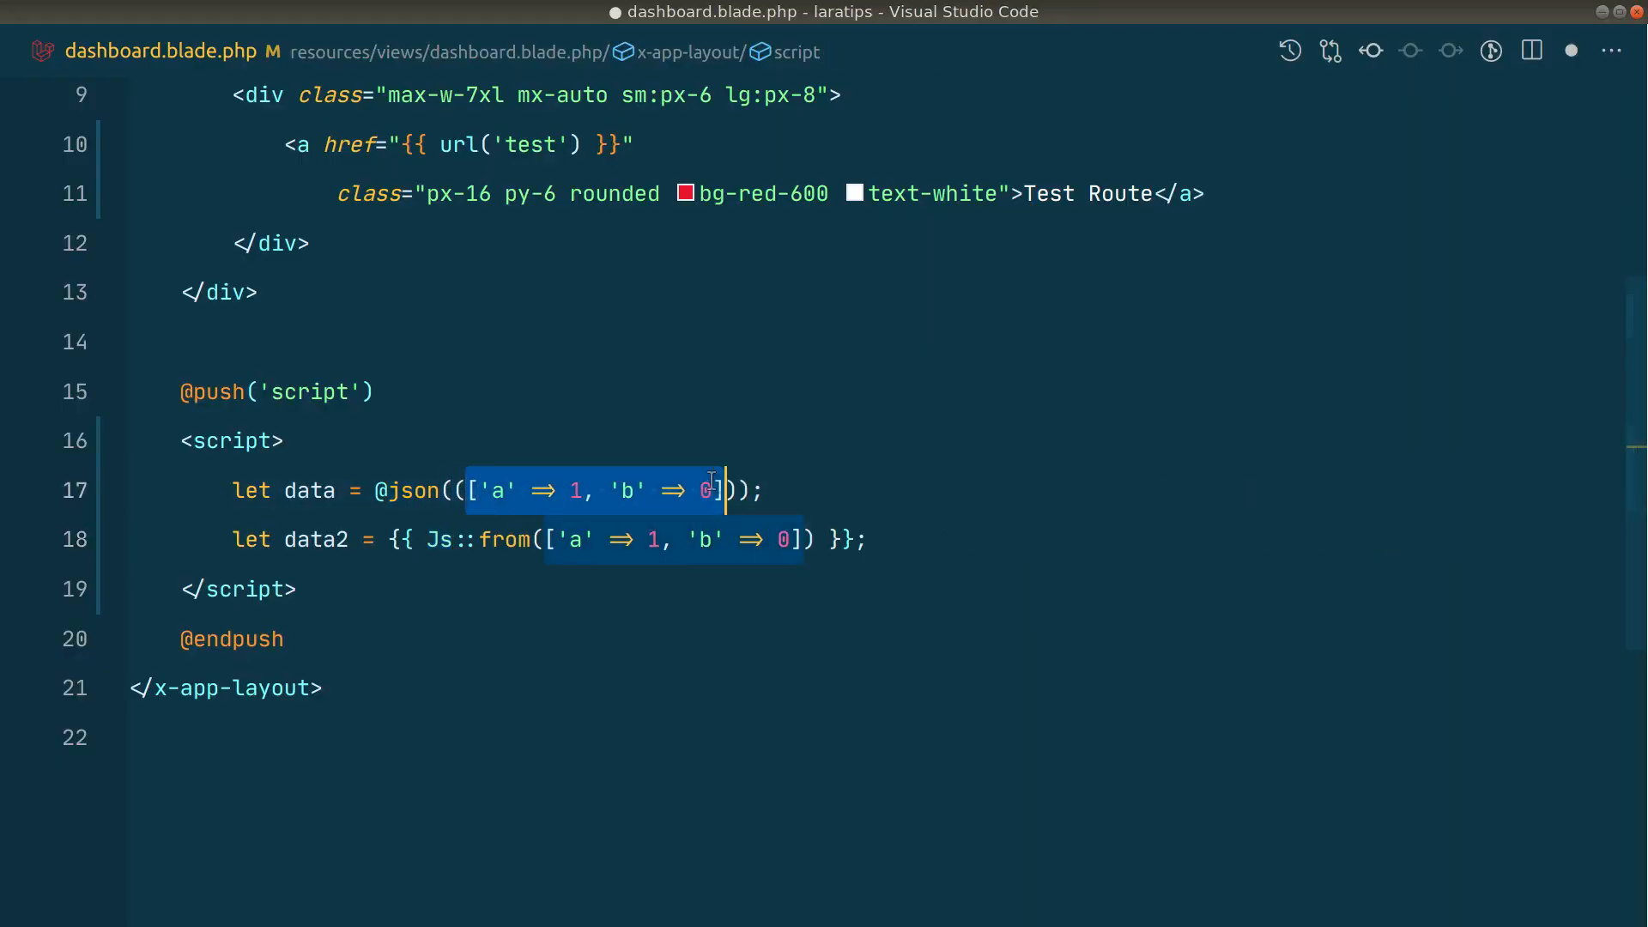
text(collect)
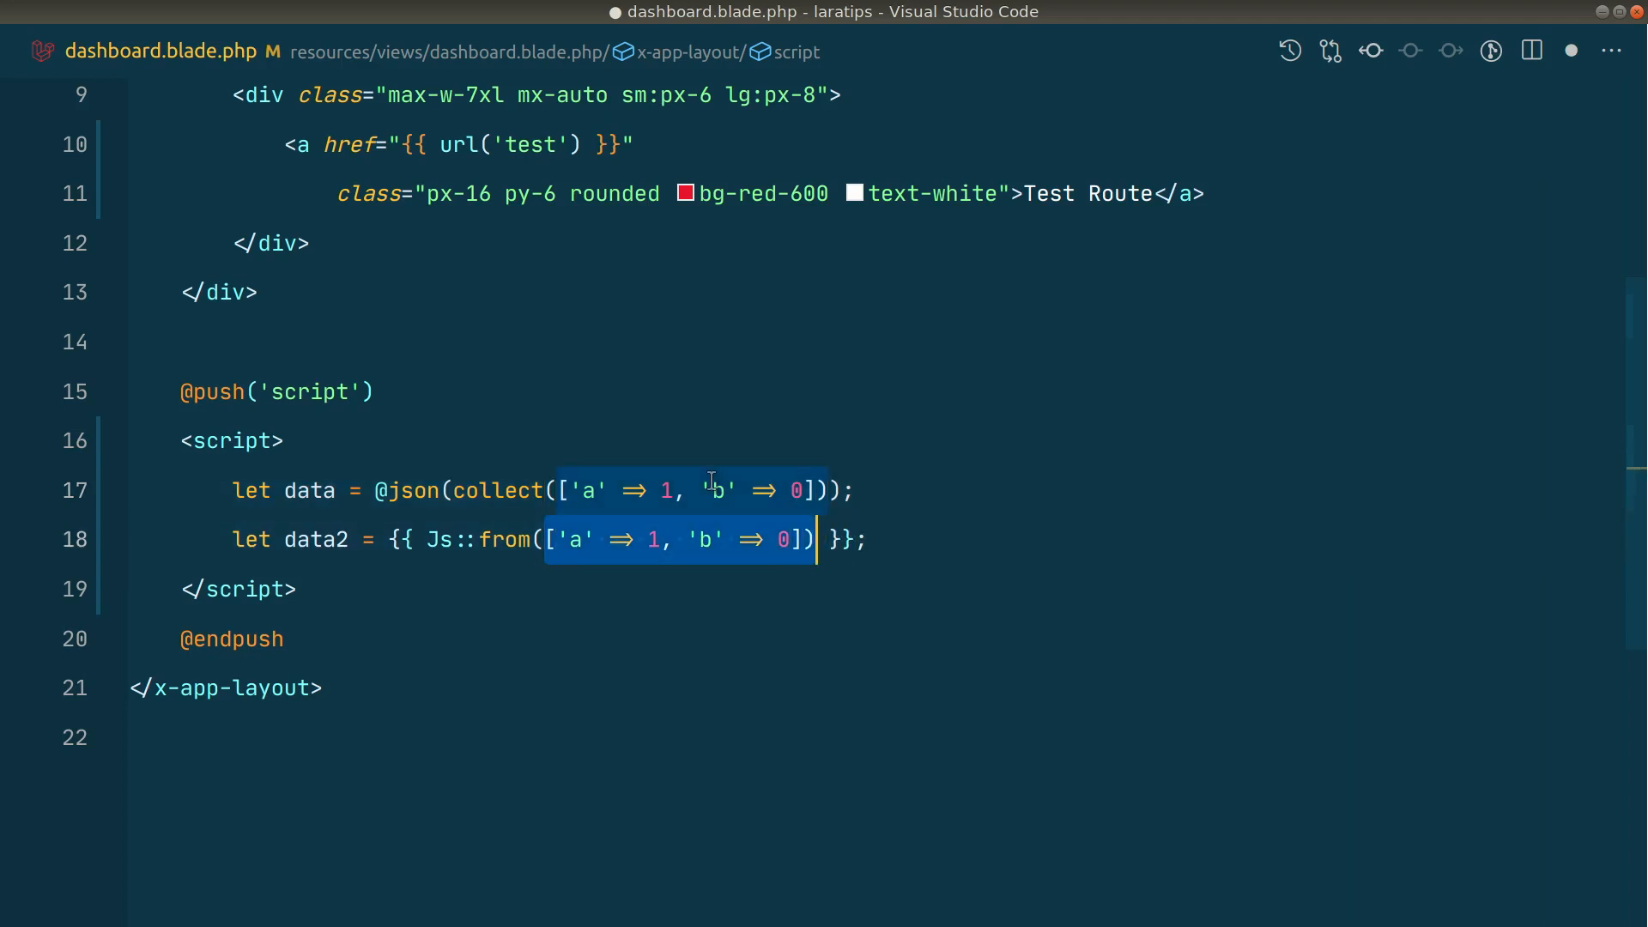
click(1134, 18)
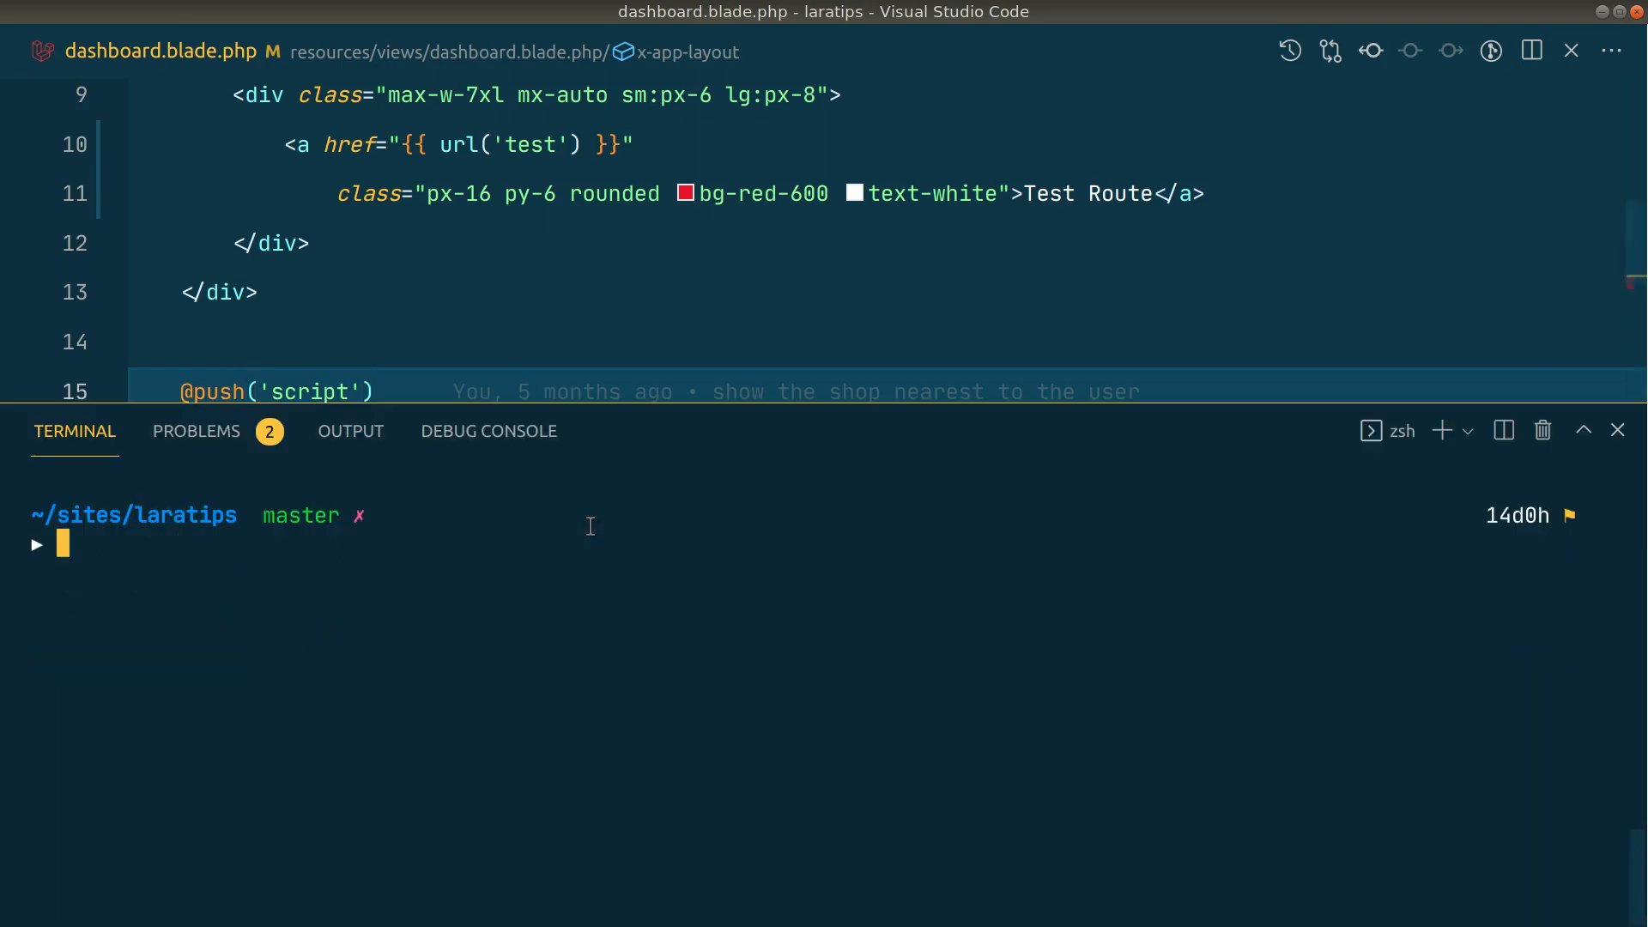
Run php artisan make:model Student -Rr, then git status to list the new files.
text(php artisan websockets:serve)
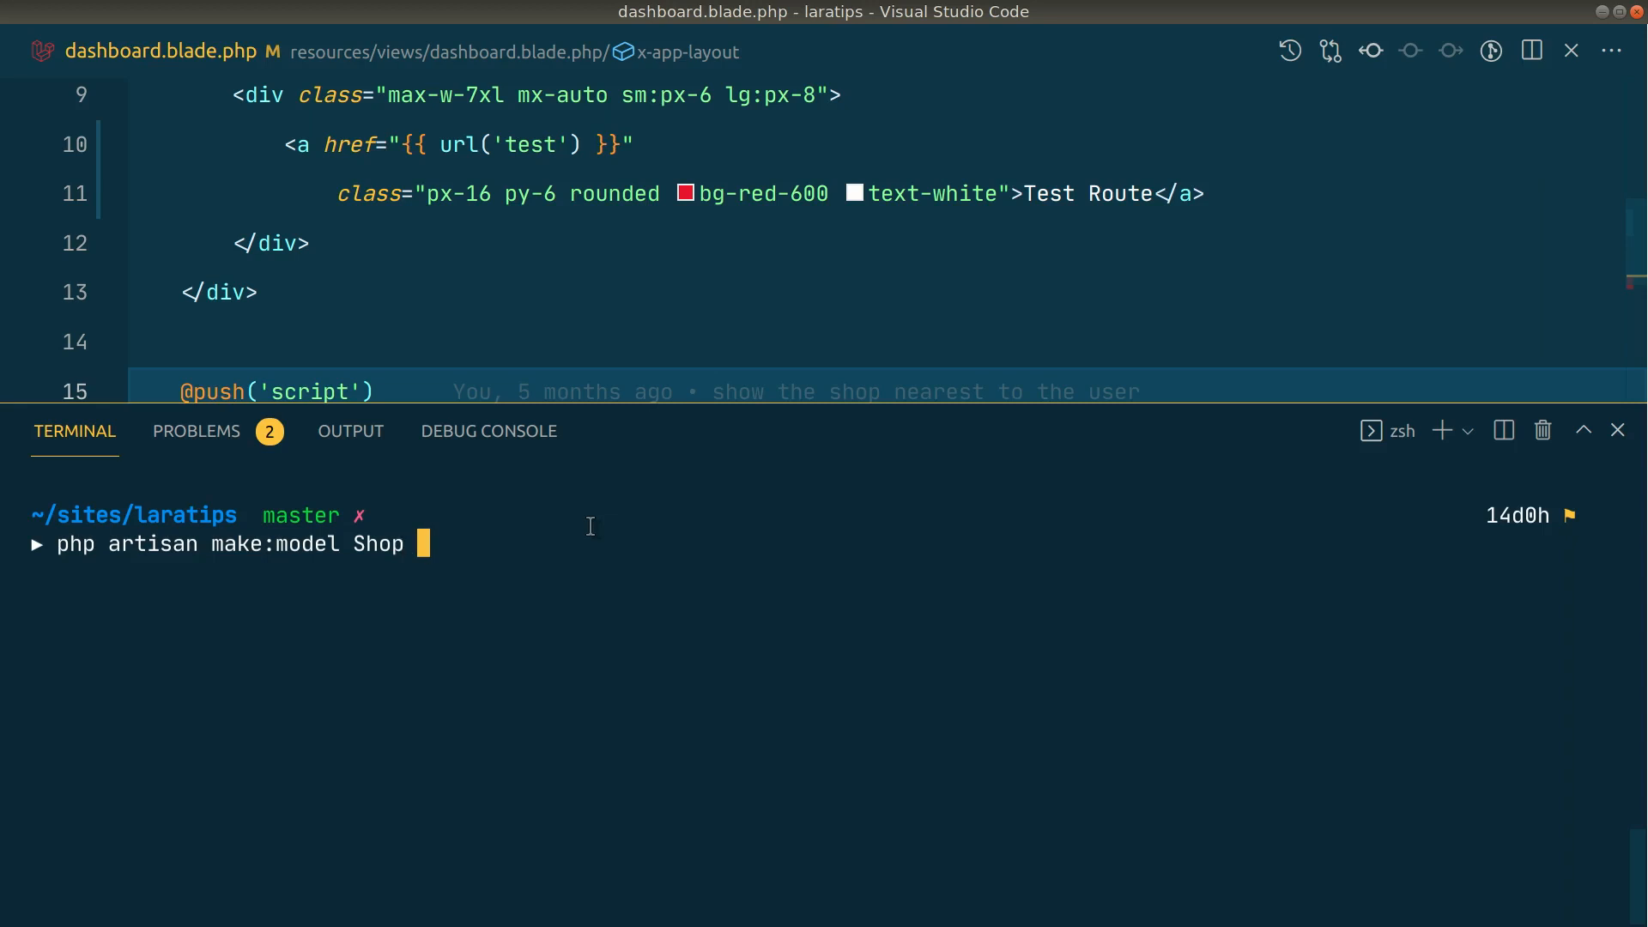
text(--request)
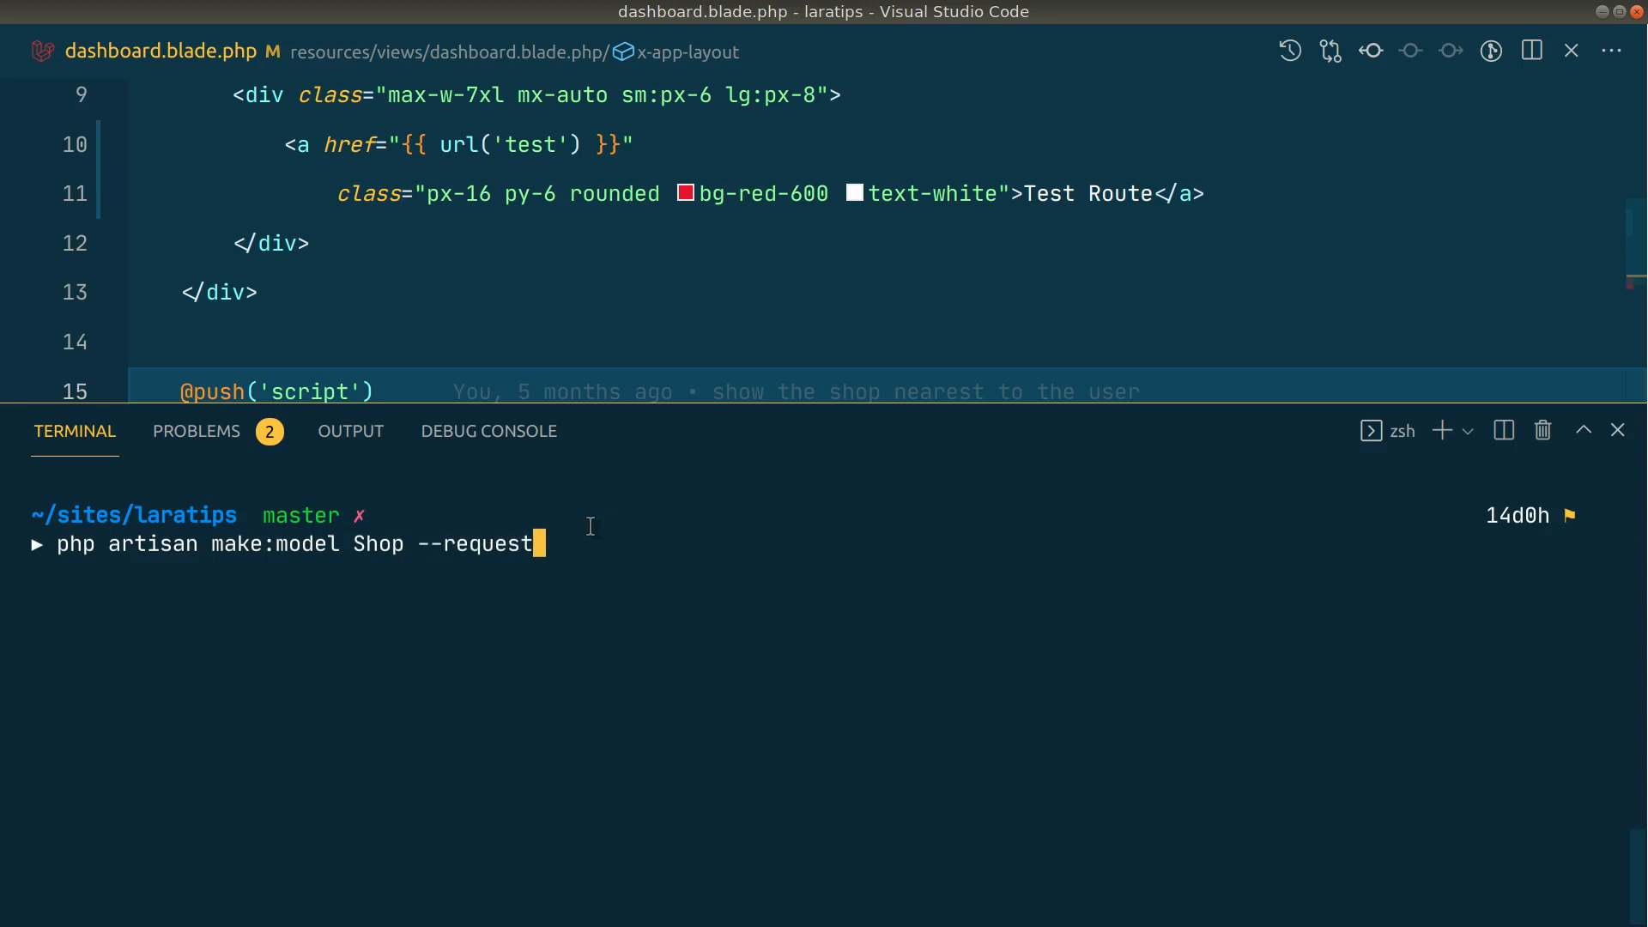
key(BackSpace)
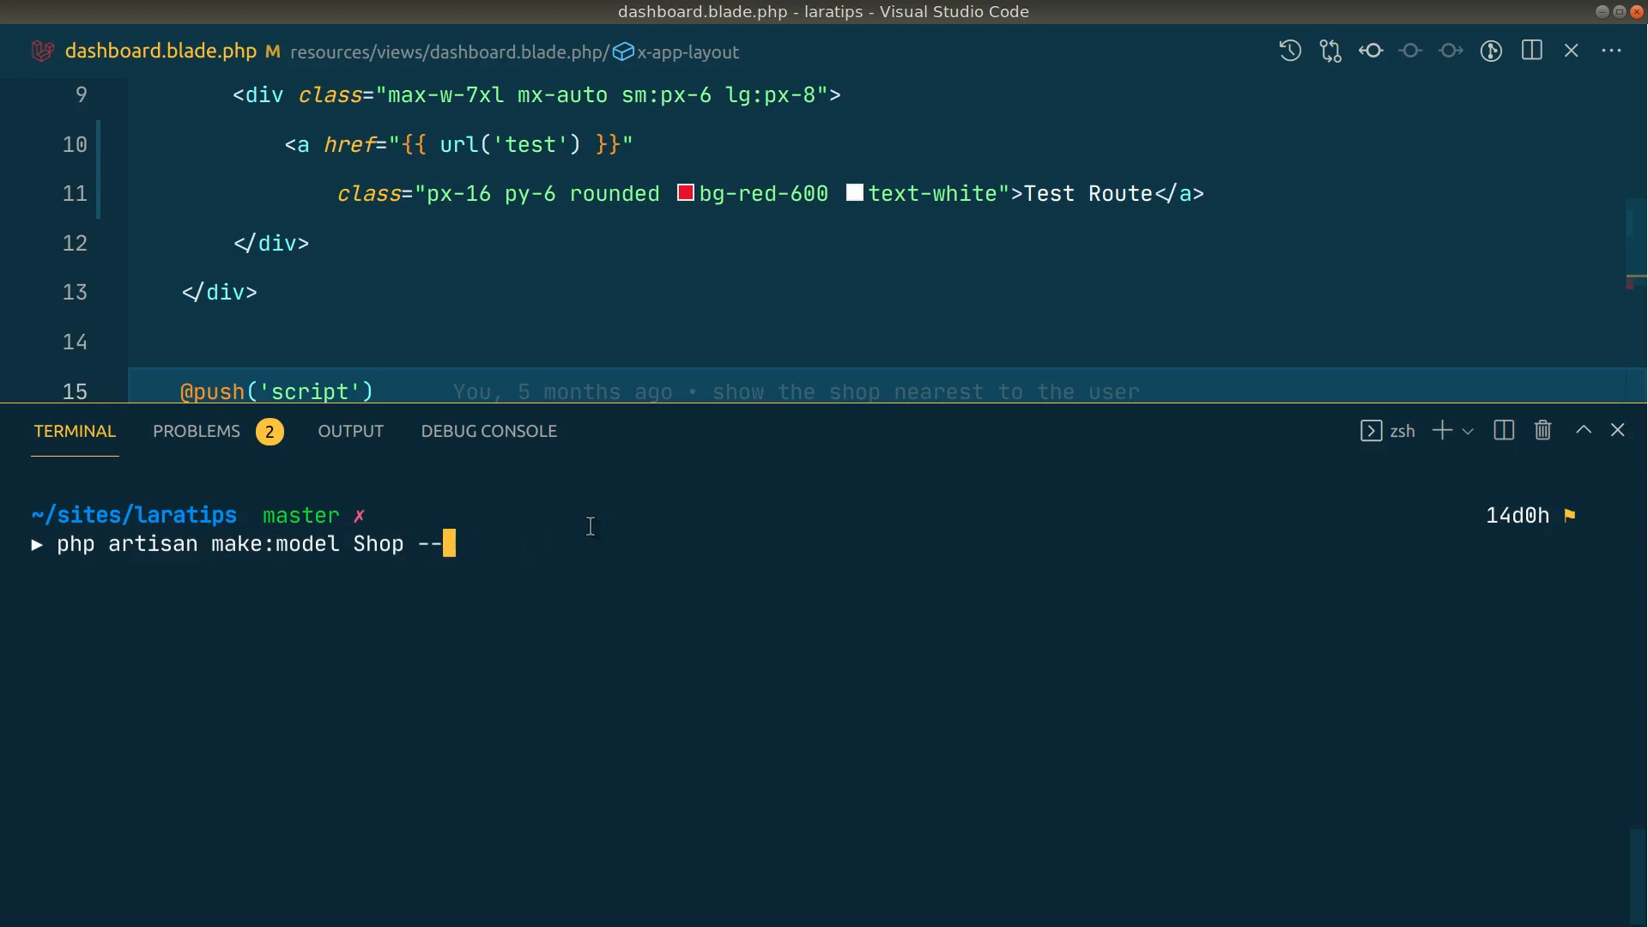
text(R)
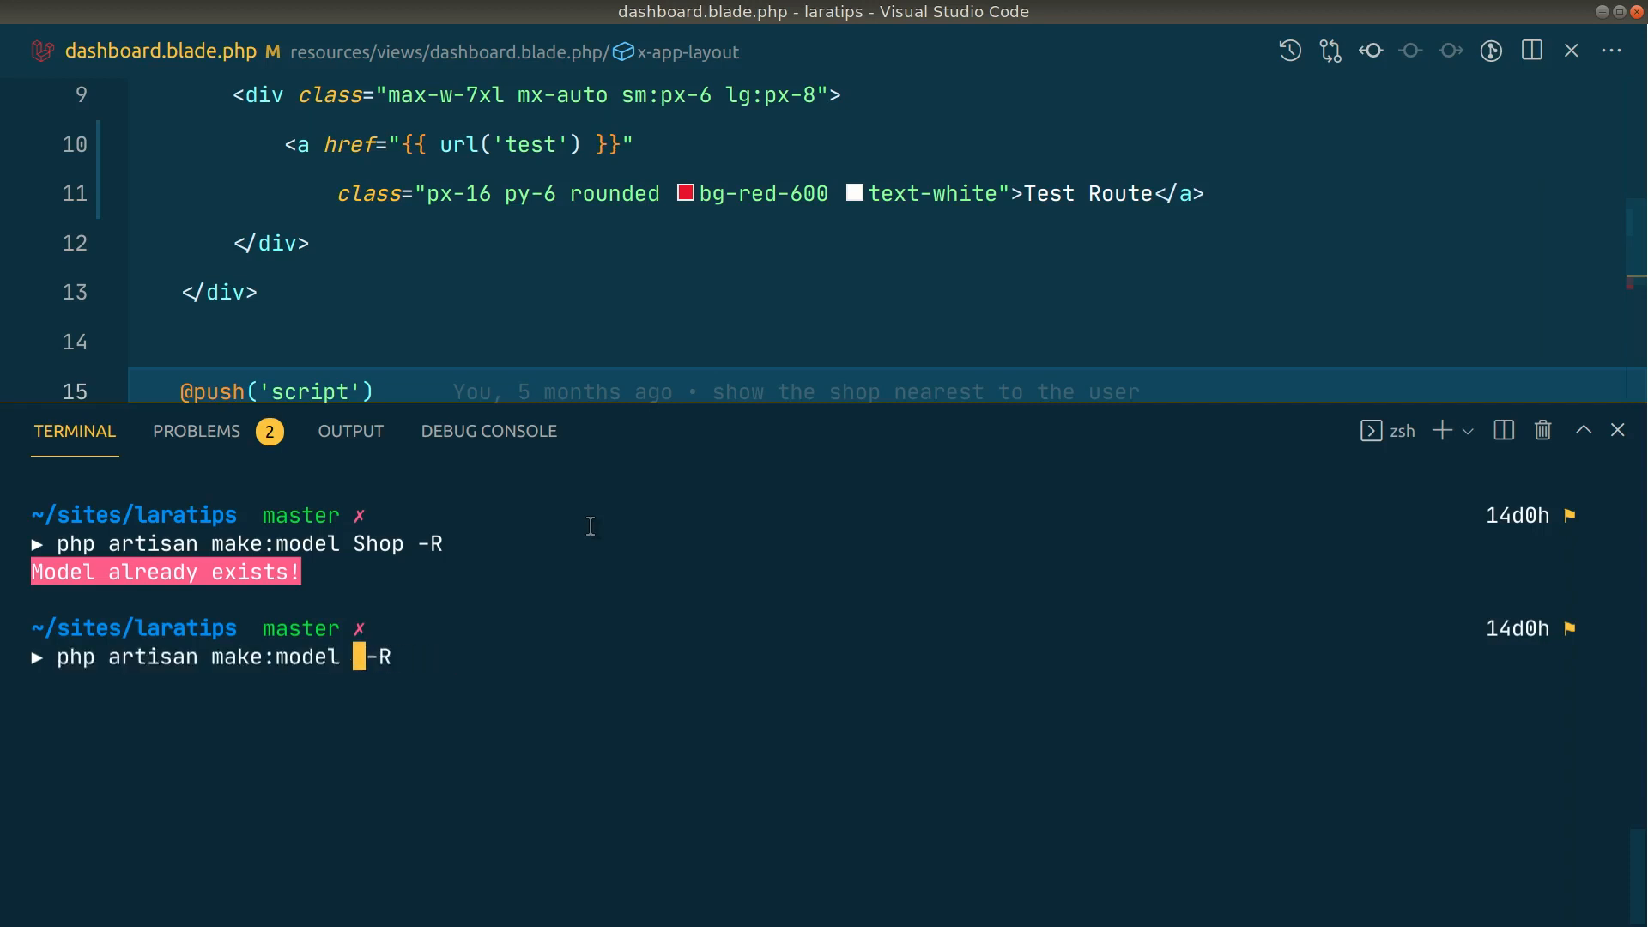
text(Student)
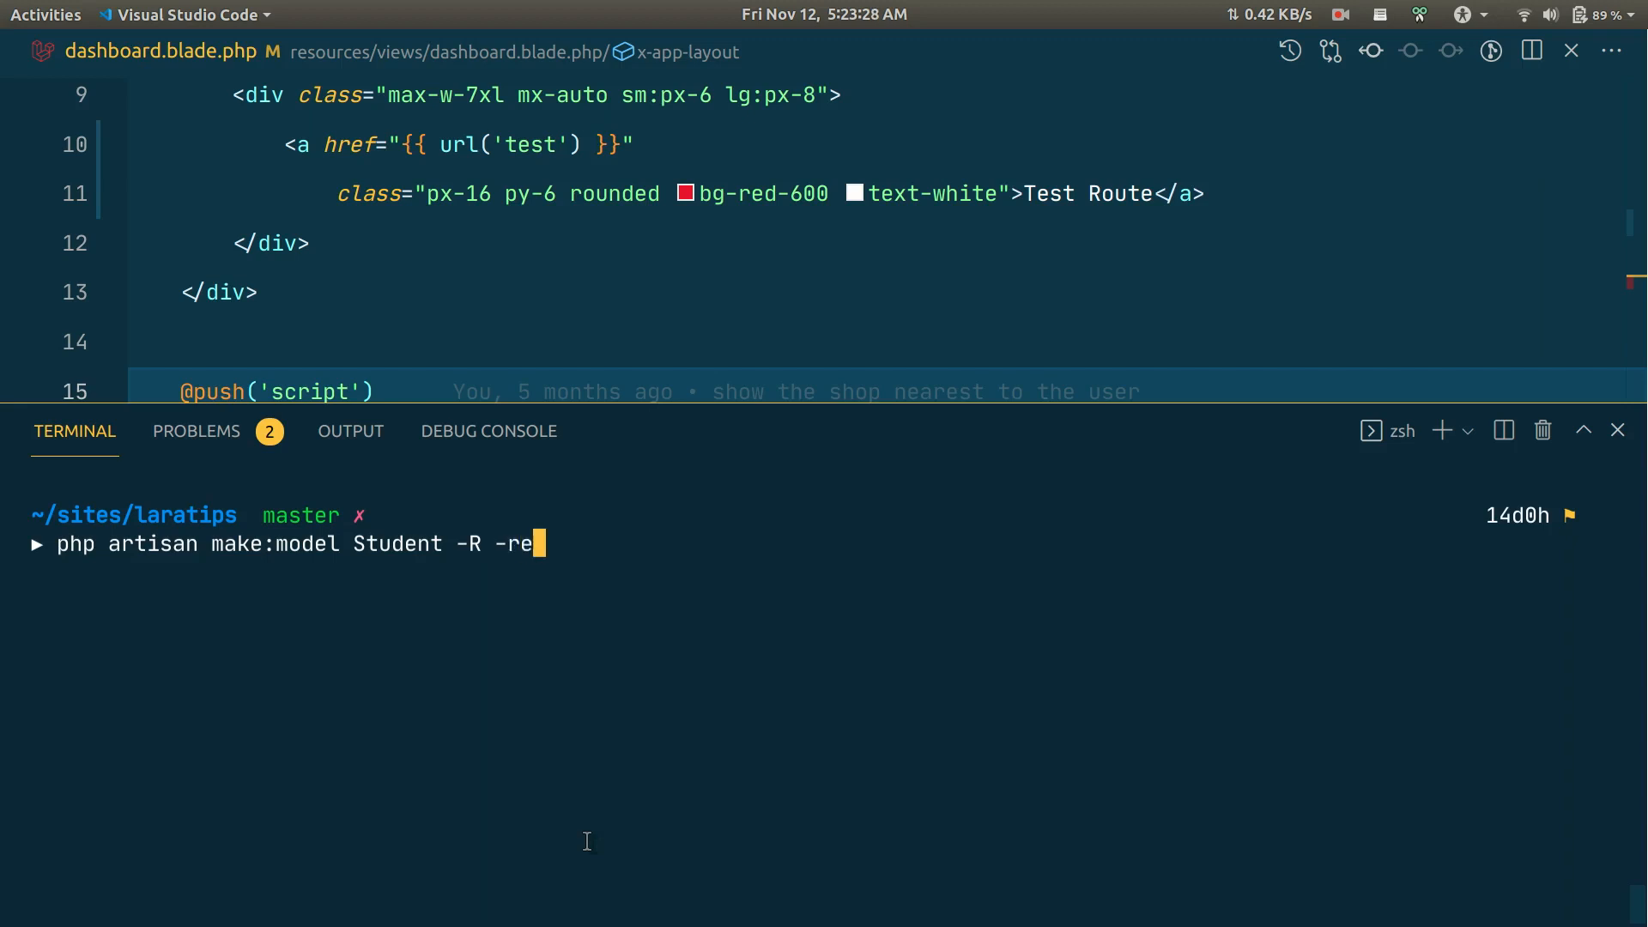
text(s)
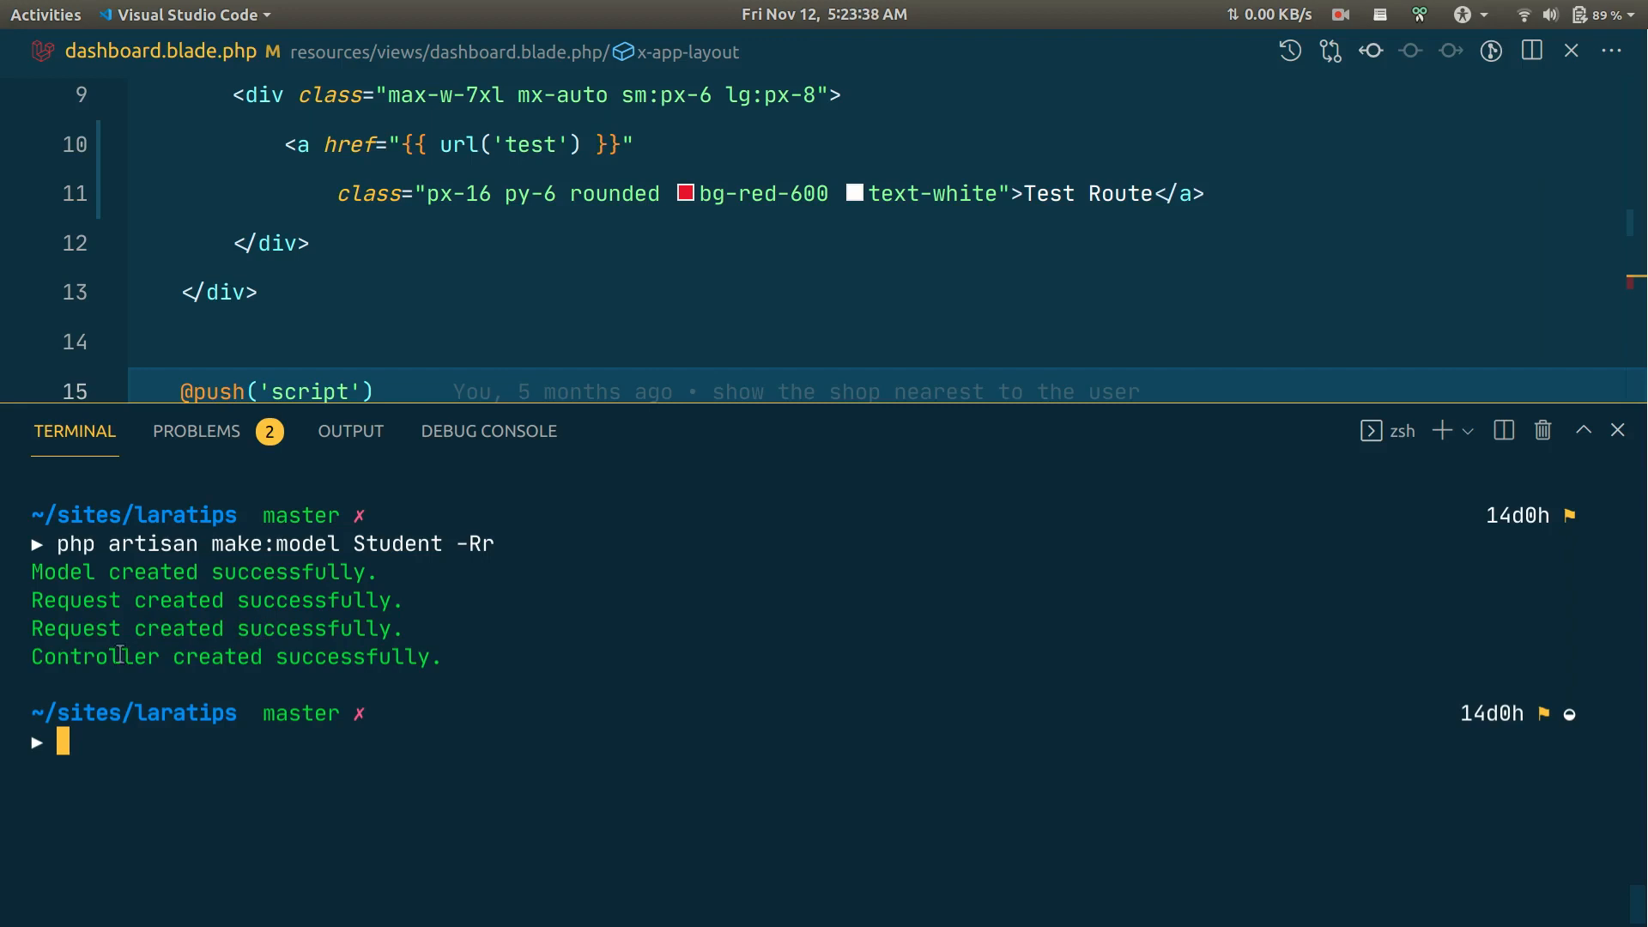
text(gs)
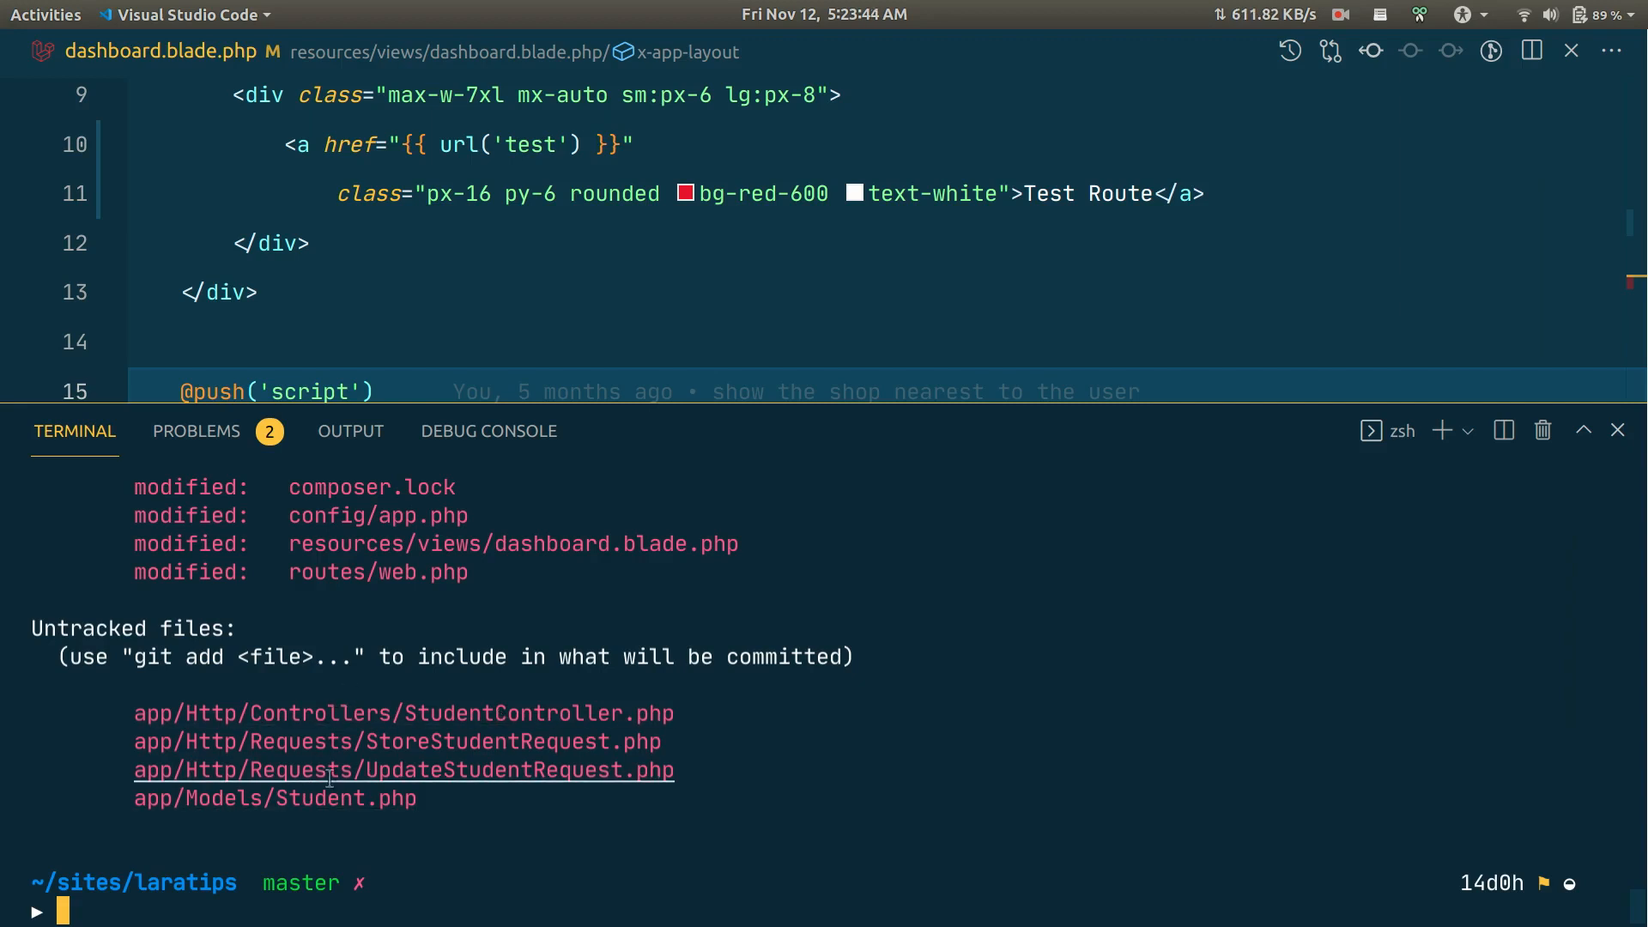
Open StudentController and StoreStudentRequest to view their resource methods and rules().
click(404, 713)
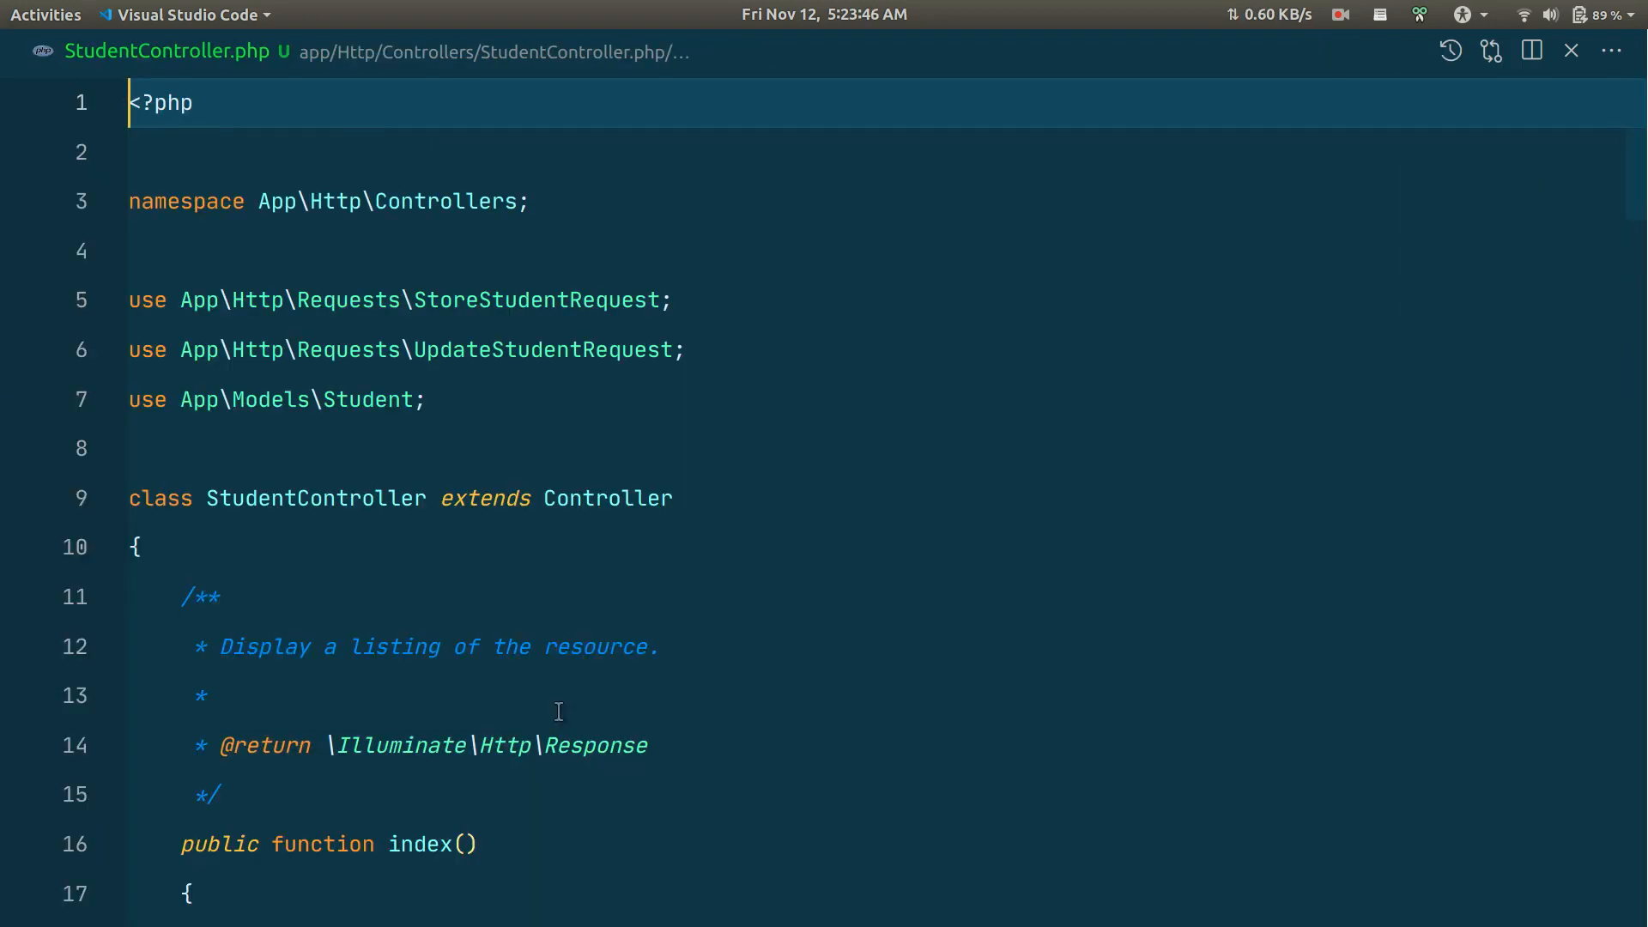
scroll(down, 3)
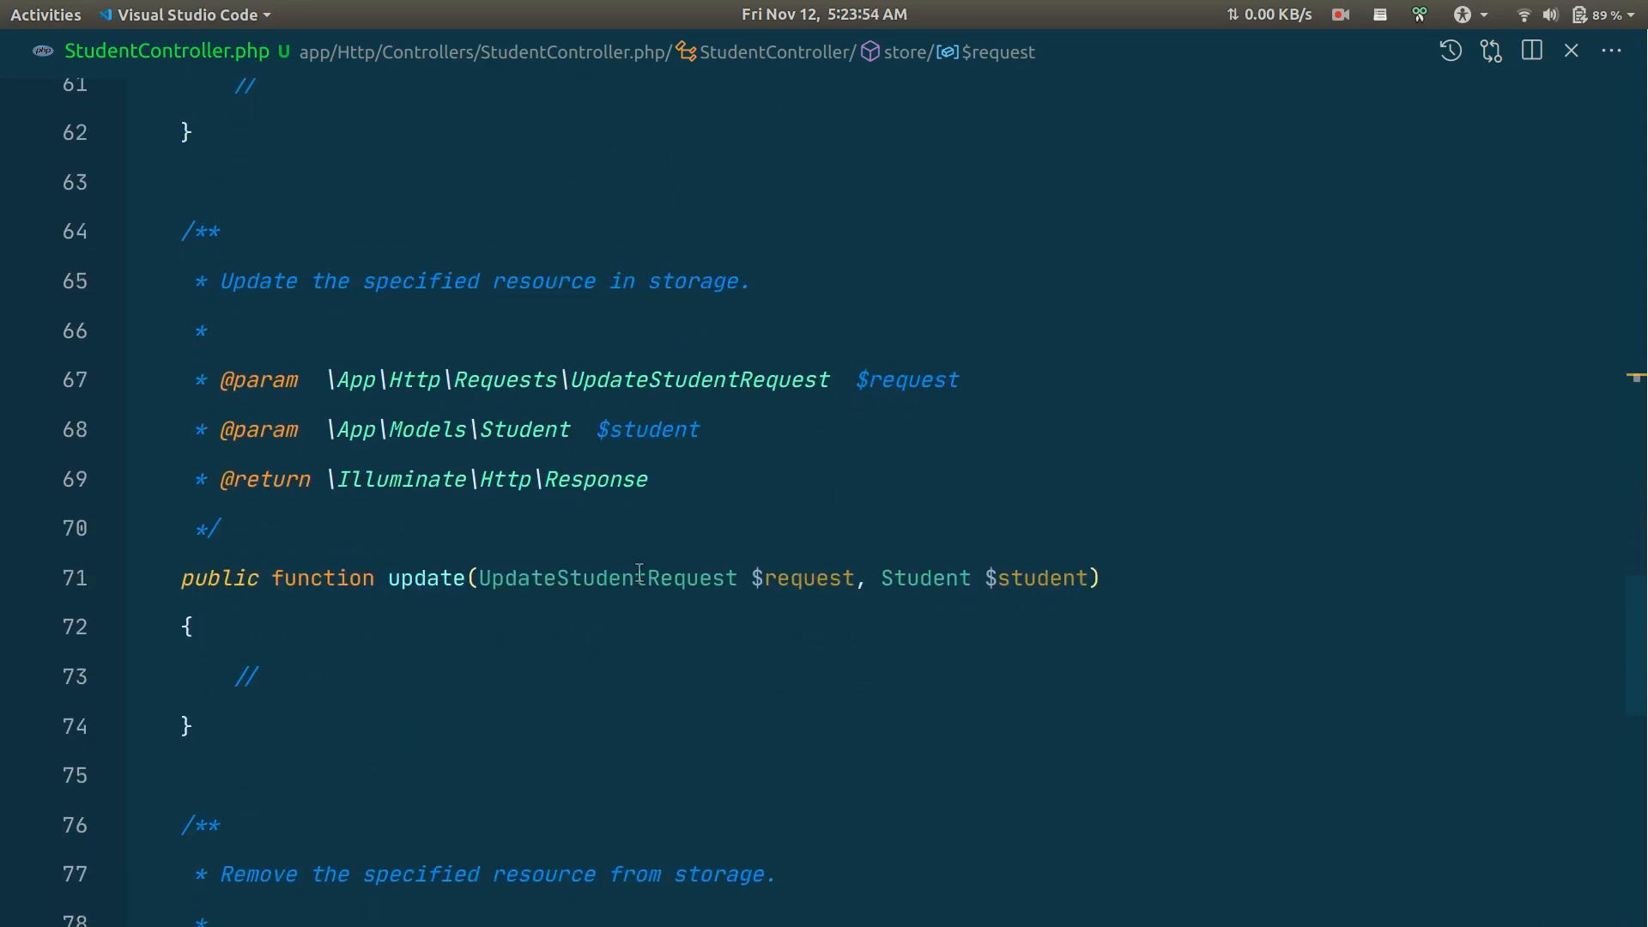
click(634, 578)
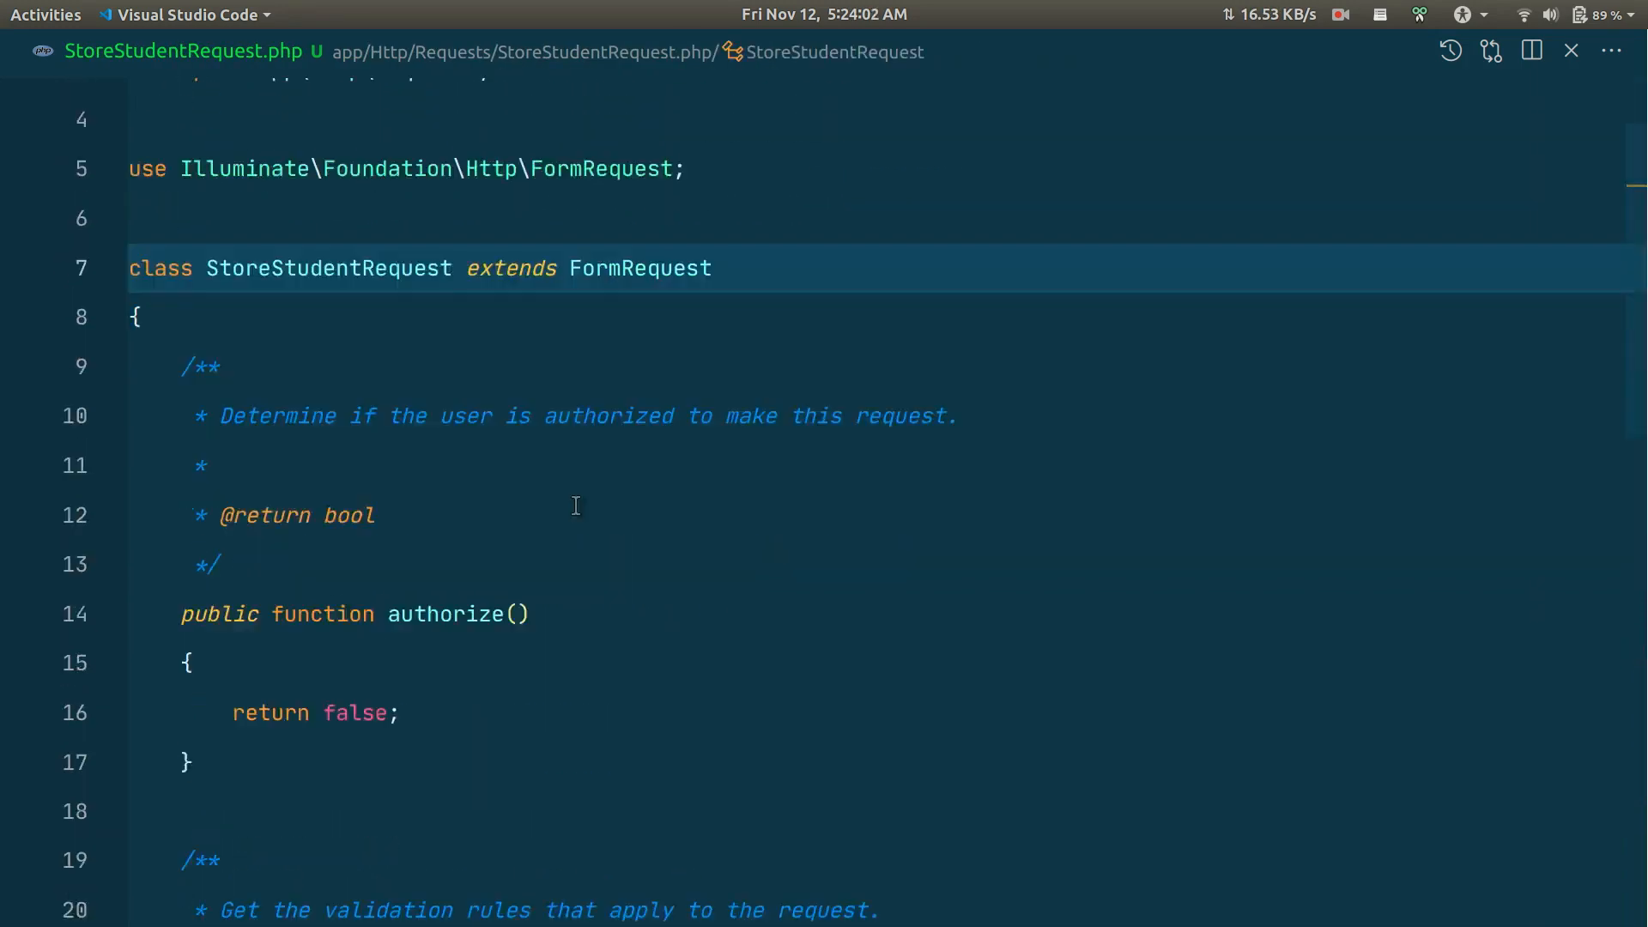
scroll(down, 3)
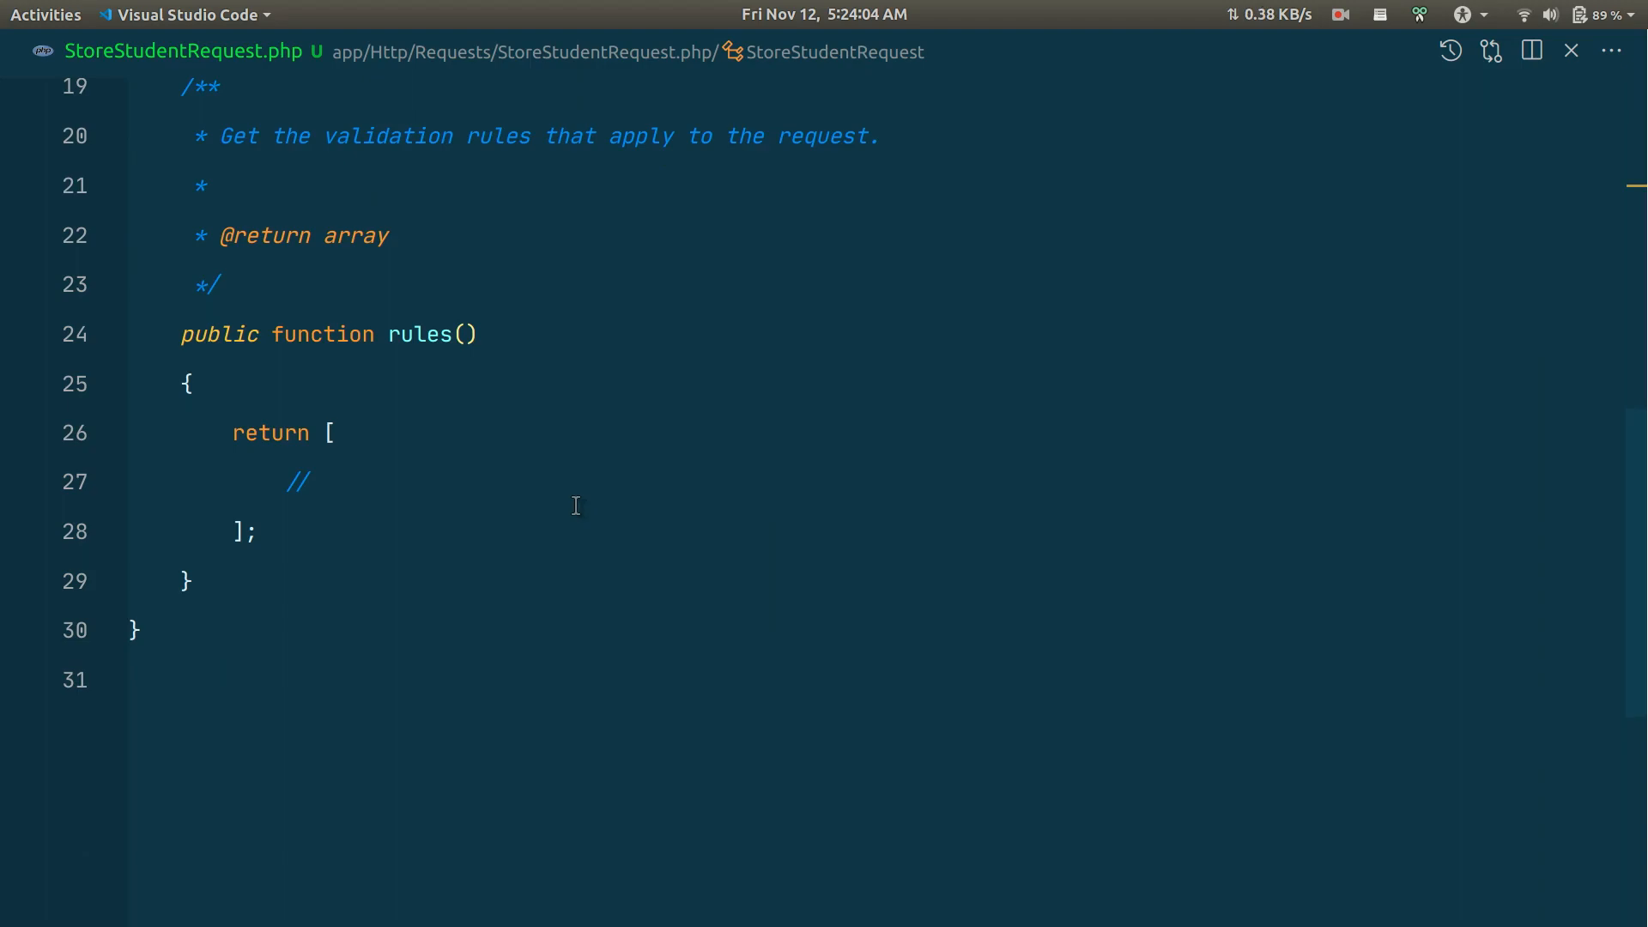